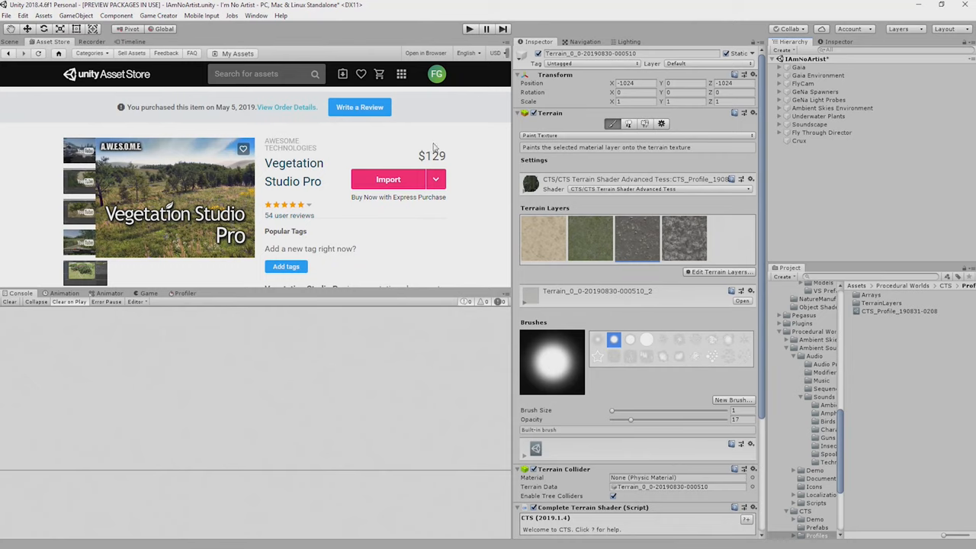
mouse_move(407, 209)
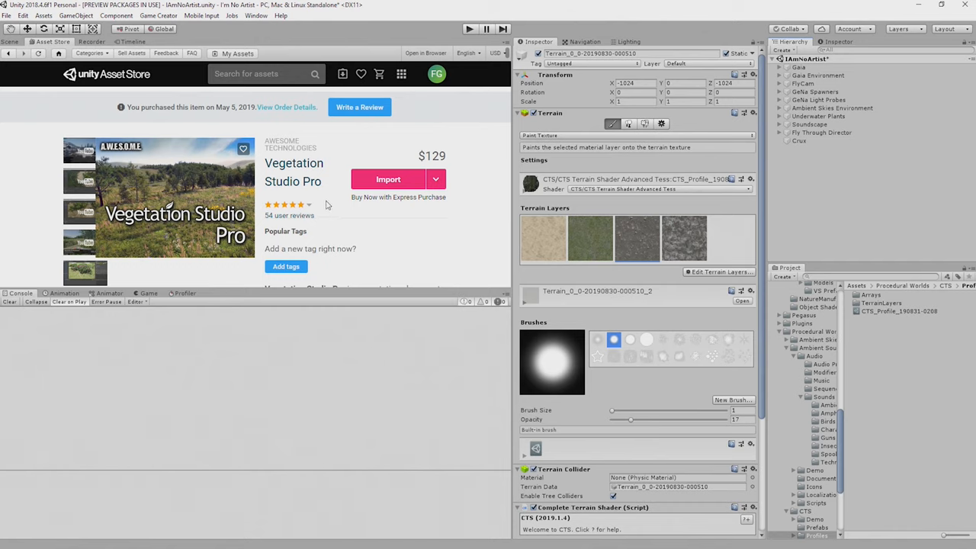
Review the store page requirements and expand Gaia Environment and Gaia in the Hierarchy
scroll("down", 3)
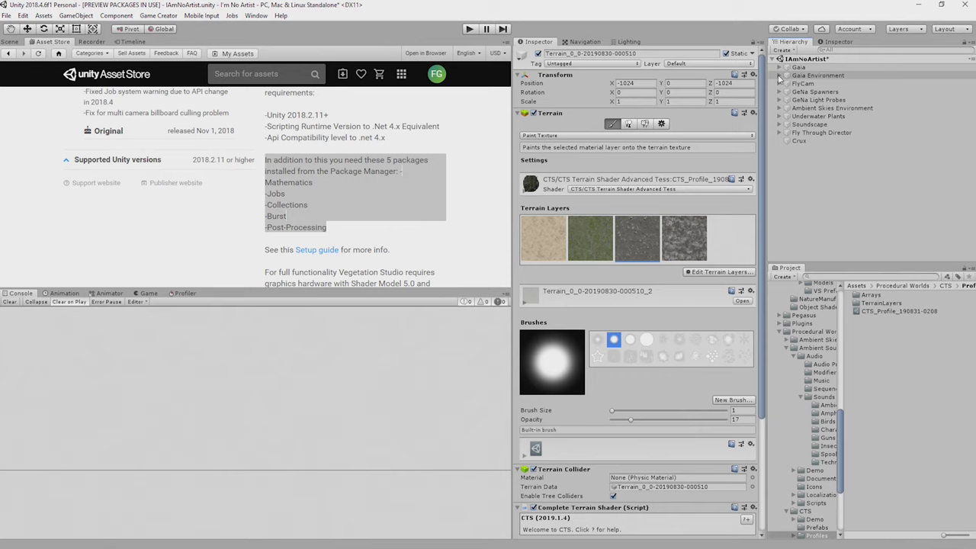
left_click(779, 75)
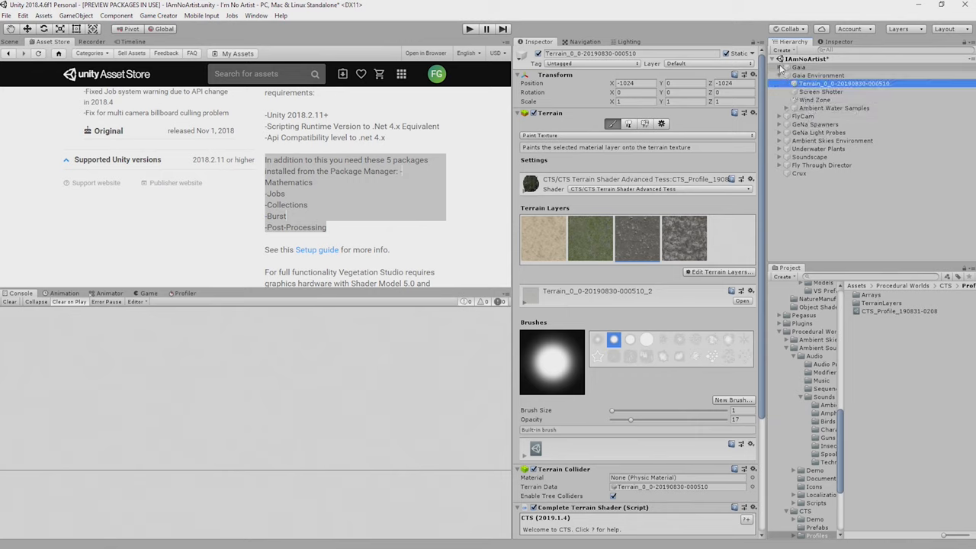
left_click(778, 67)
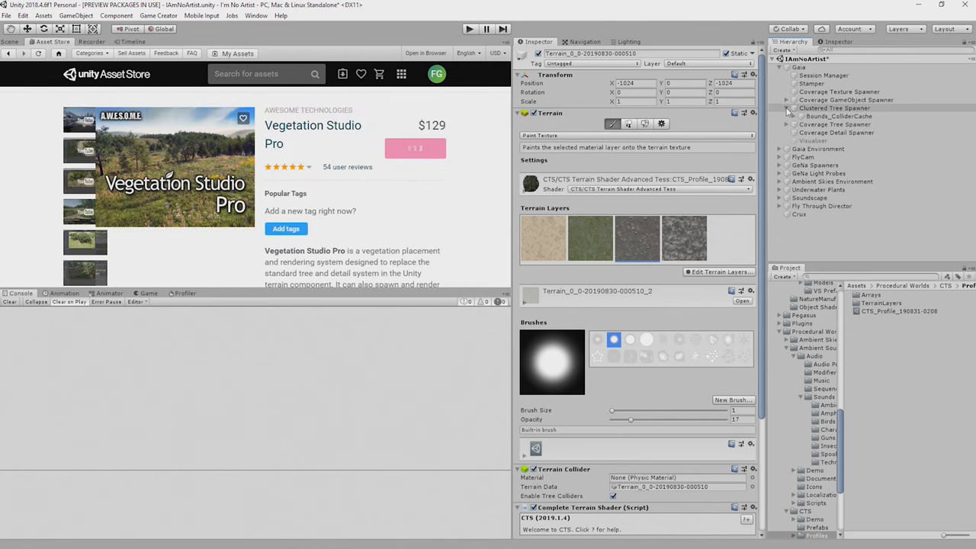
Clear the terrain's detail objects from the Clustered Tree Spawner's Terrain Helper, confirming Yes
left_click(830, 107)
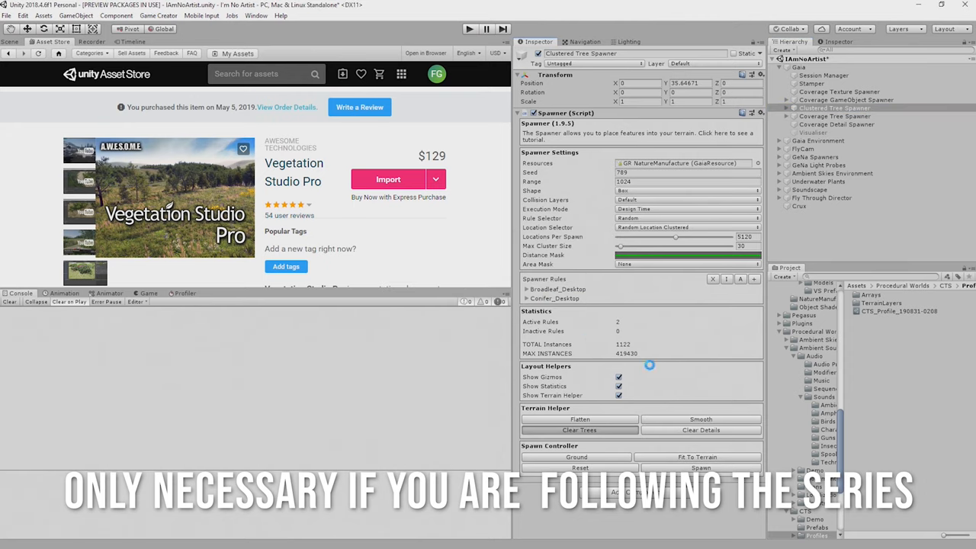
left_click(699, 430)
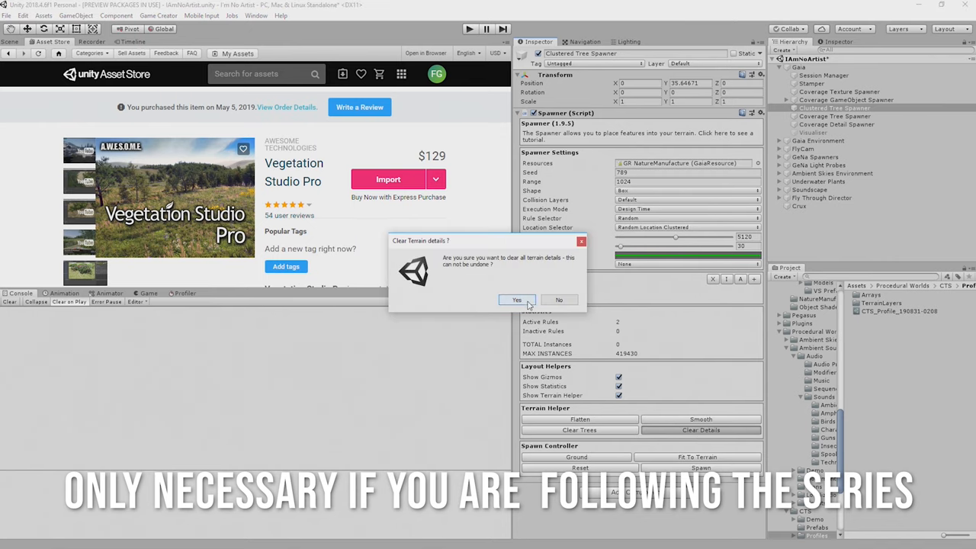
left_click(515, 299)
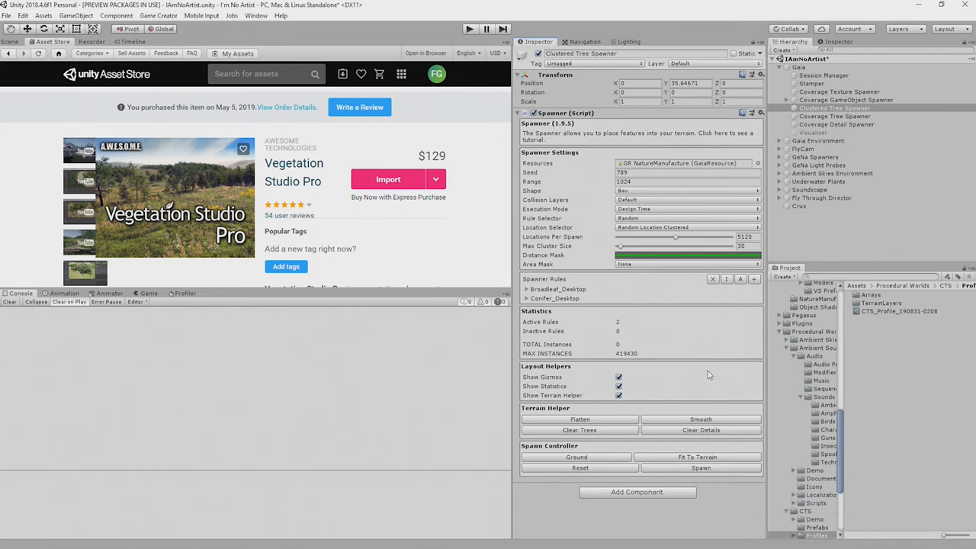
left_click(14, 43)
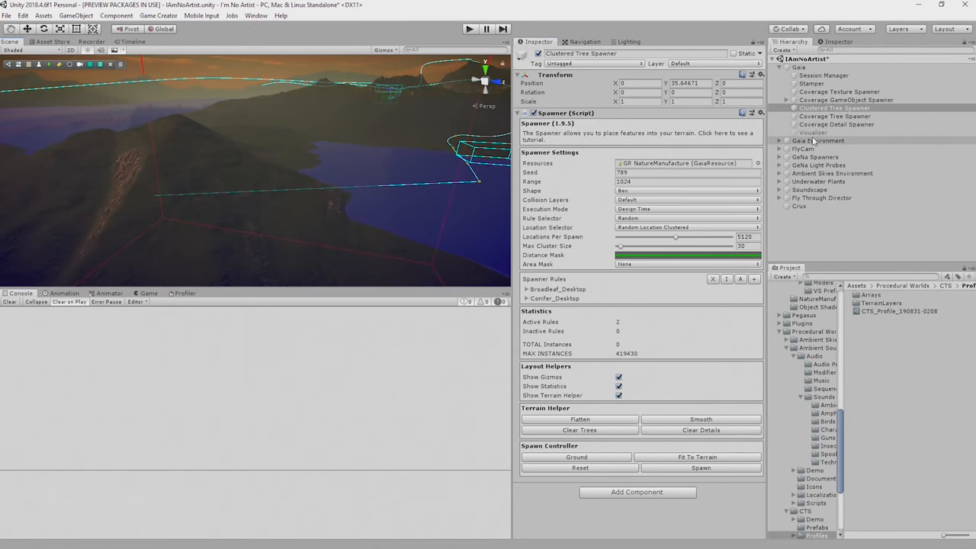
Collapse the Gaia group in the Hierarchy
left_click(818, 140)
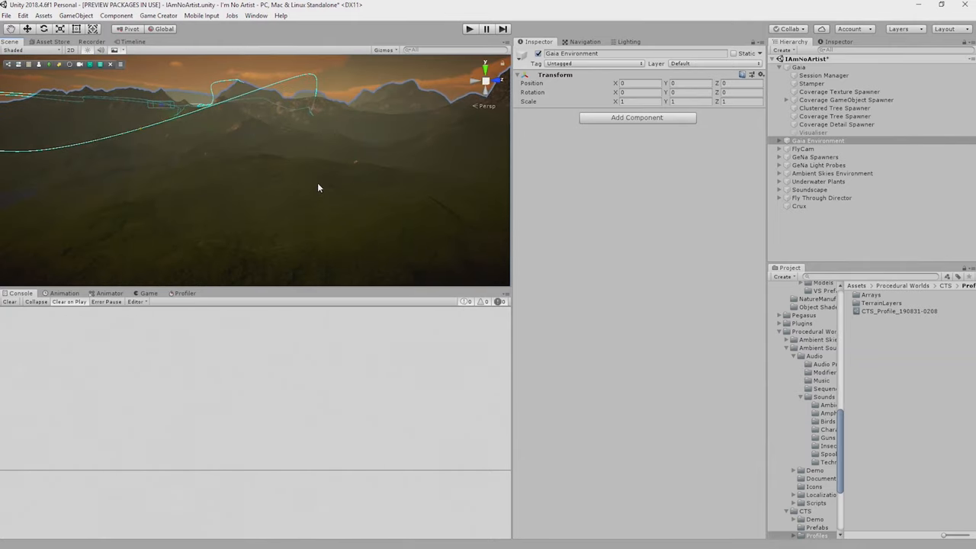
mouse_move(442, 155)
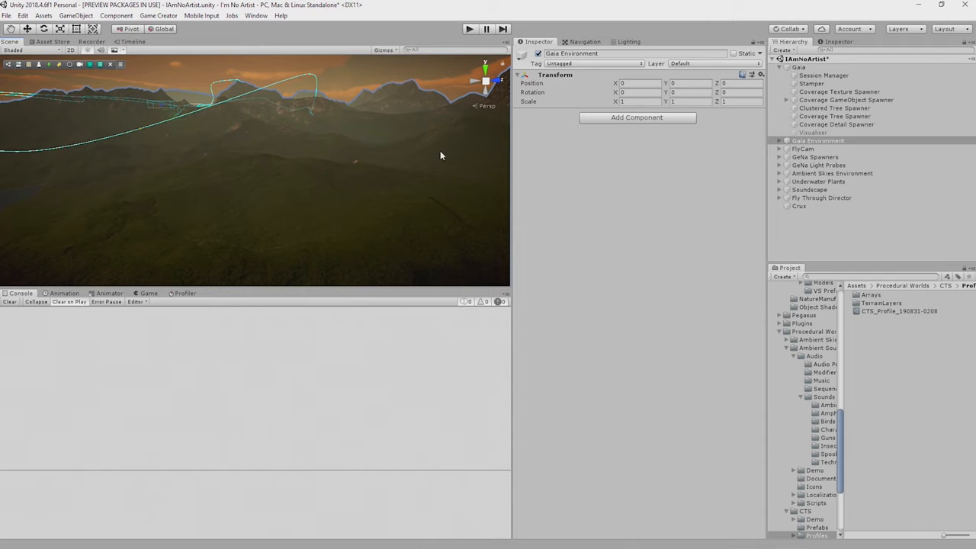
Add Vegetation Studio Pro to the scene via Window > Awesome Technologies and select it
left_click(253, 15)
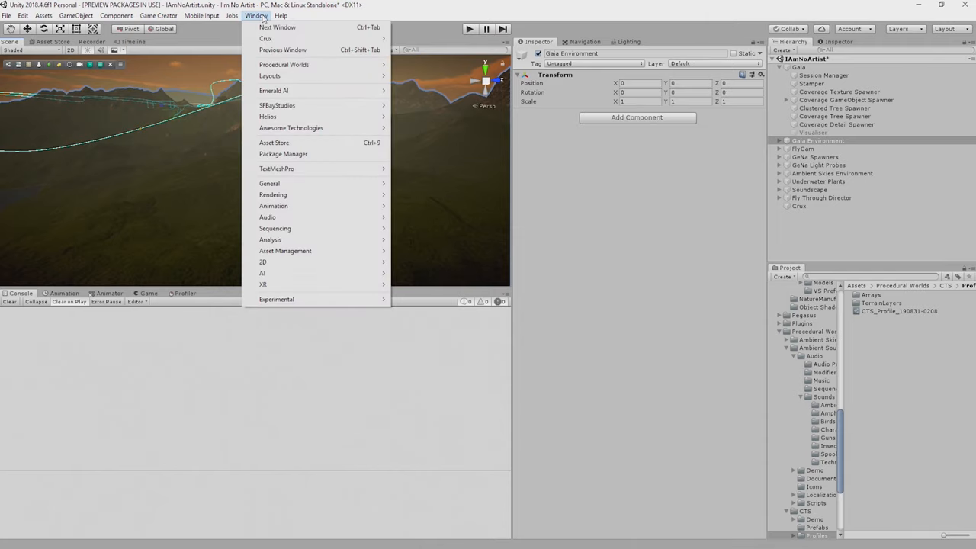
mouse_move(308, 128)
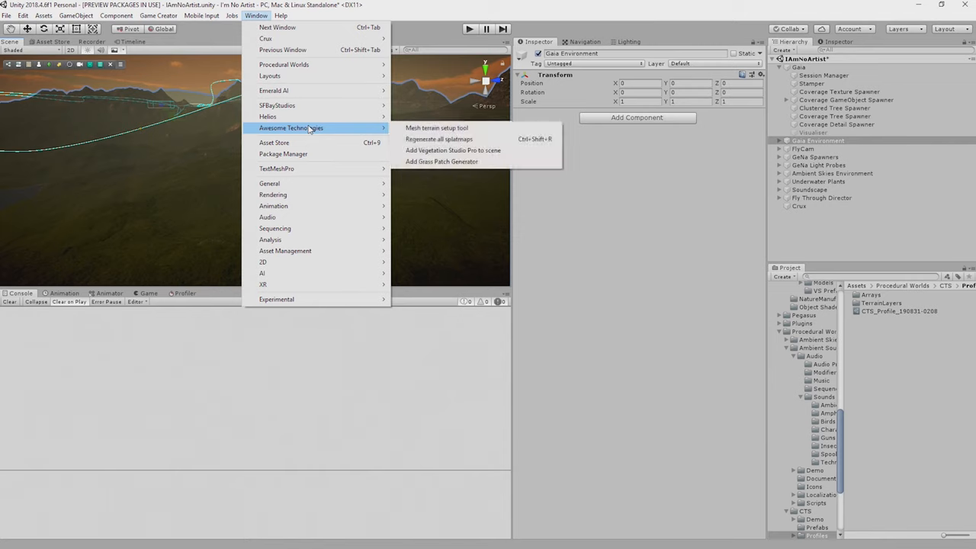
mouse_move(453, 151)
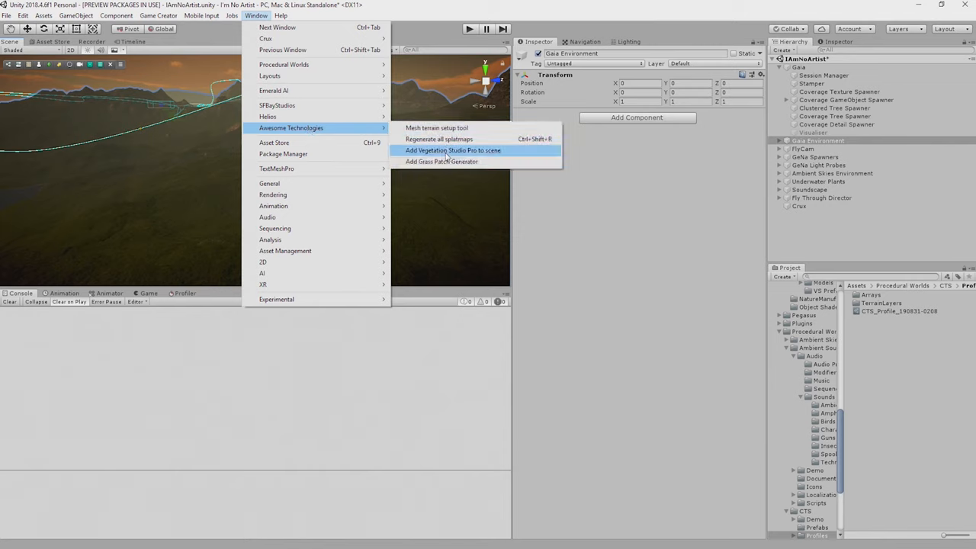
left_click(451, 150)
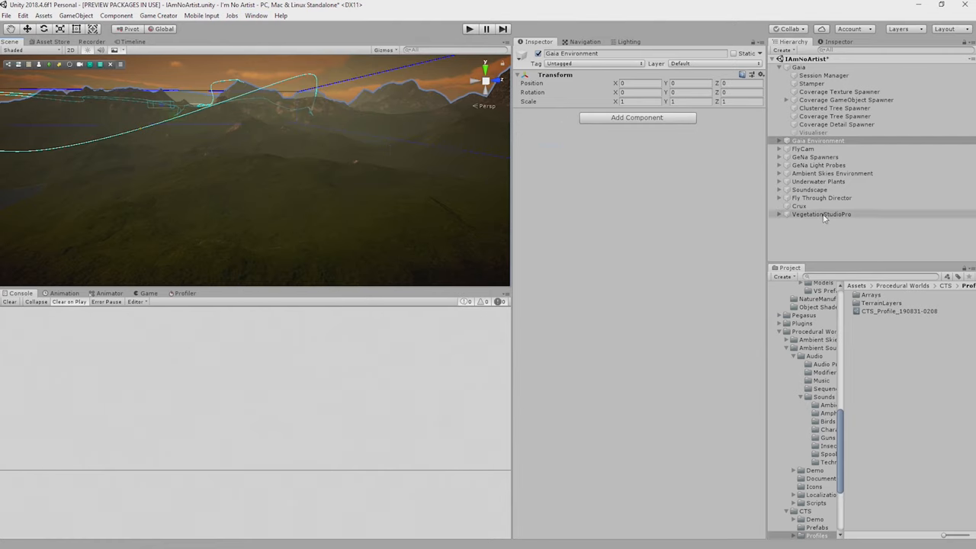
left_click(822, 213)
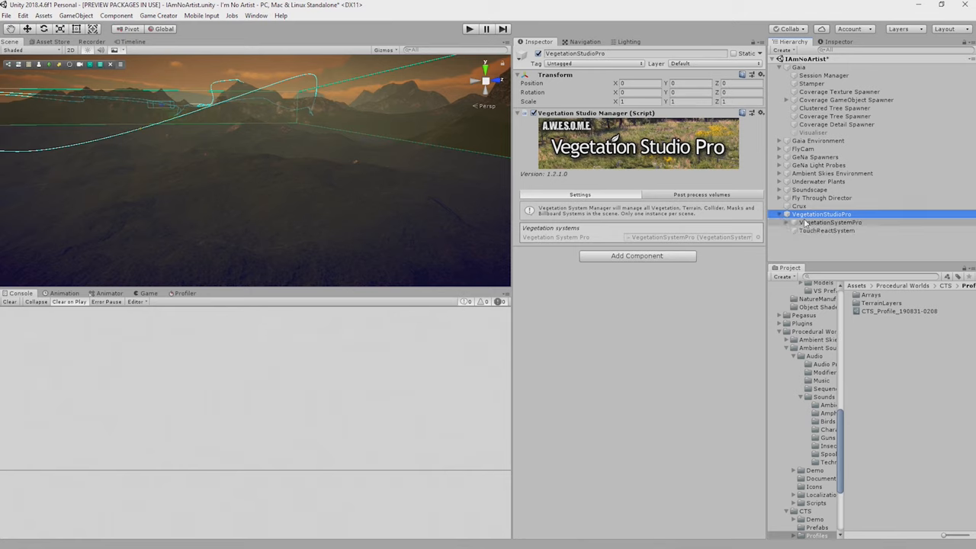
mouse_move(819, 230)
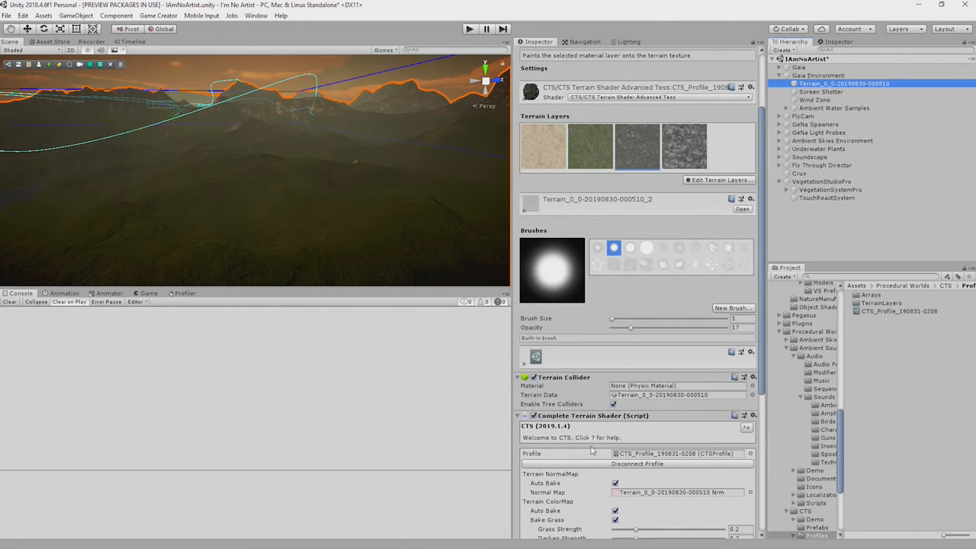
scroll("down", 3)
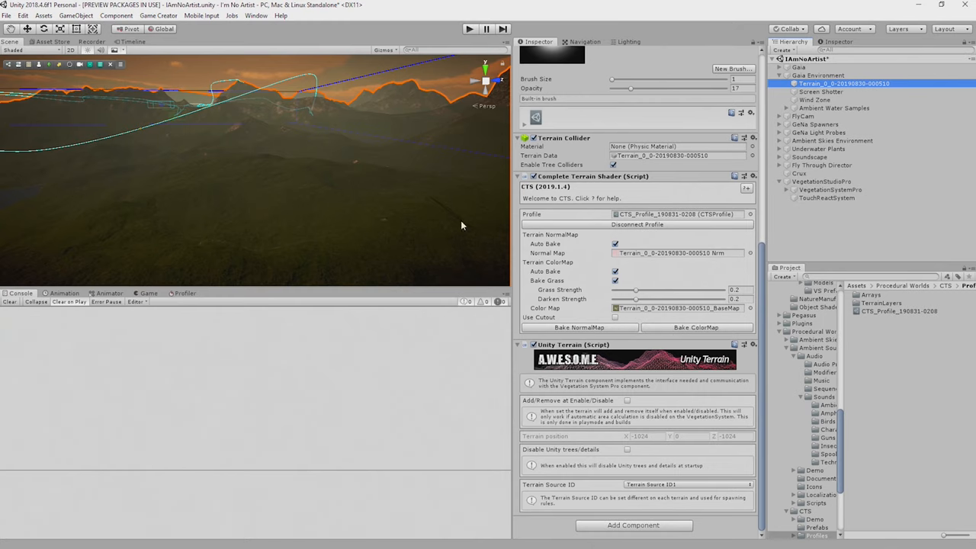
mouse_move(320, 271)
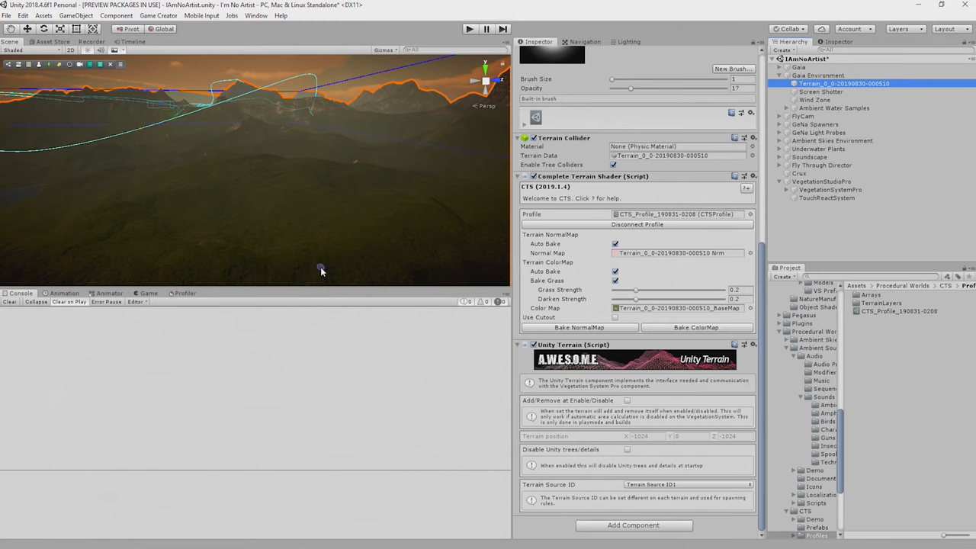
mouse_move(302, 213)
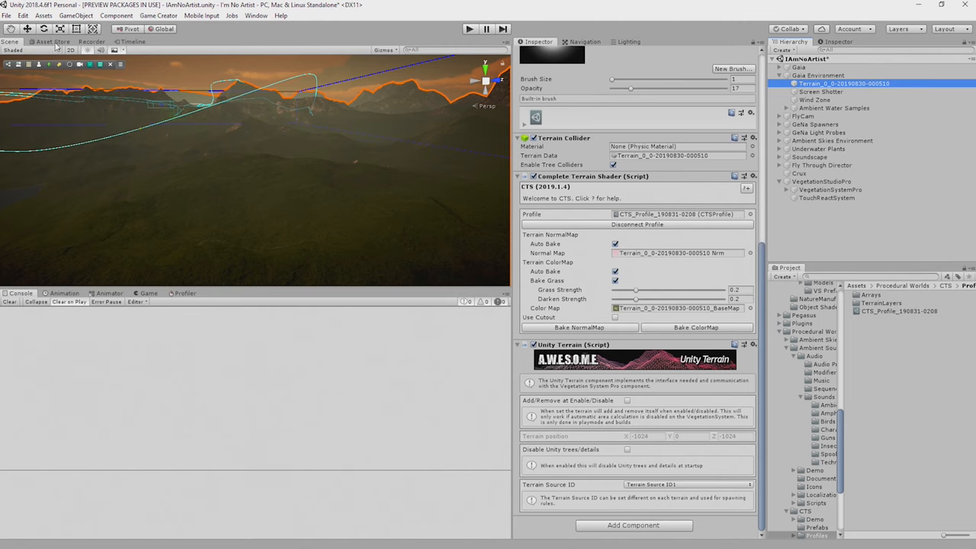
Search the Asset Store for 'meadow en' and open Meadow Environment - Dynamic Nature
left_click(229, 73)
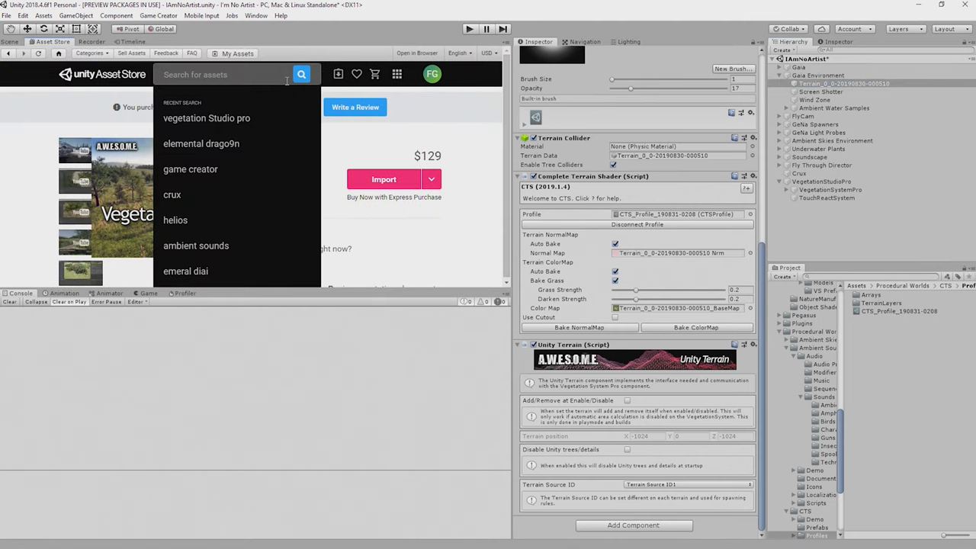
mouse_move(287, 84)
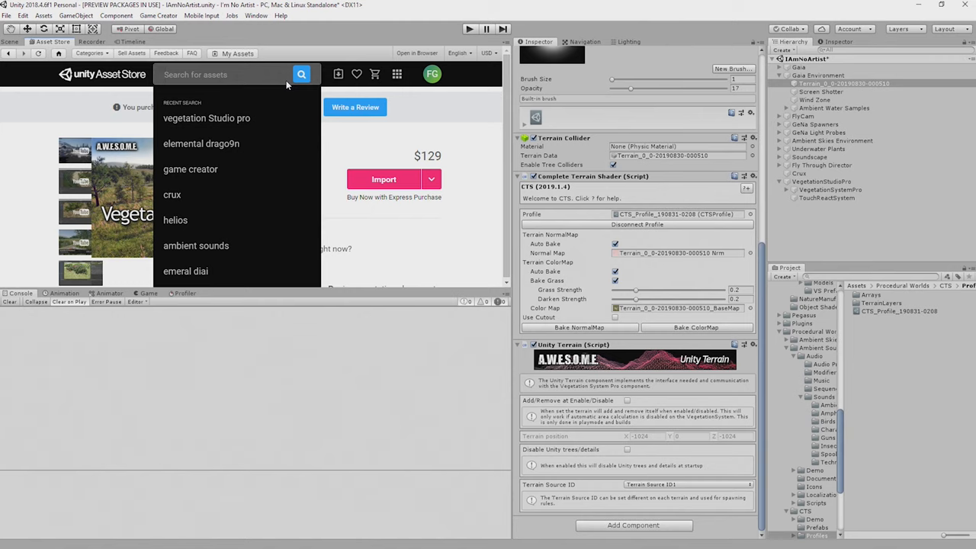
type("meadow environment")
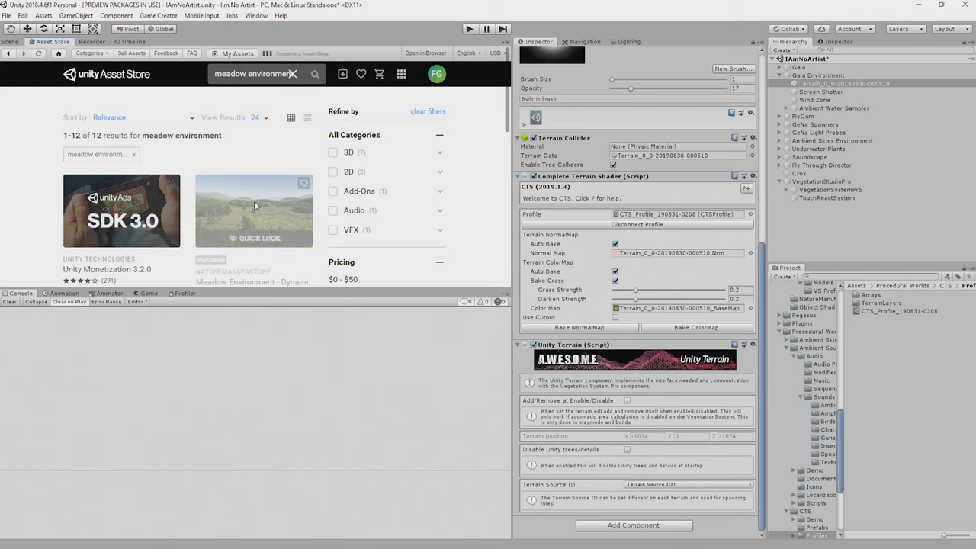
left_click(253, 210)
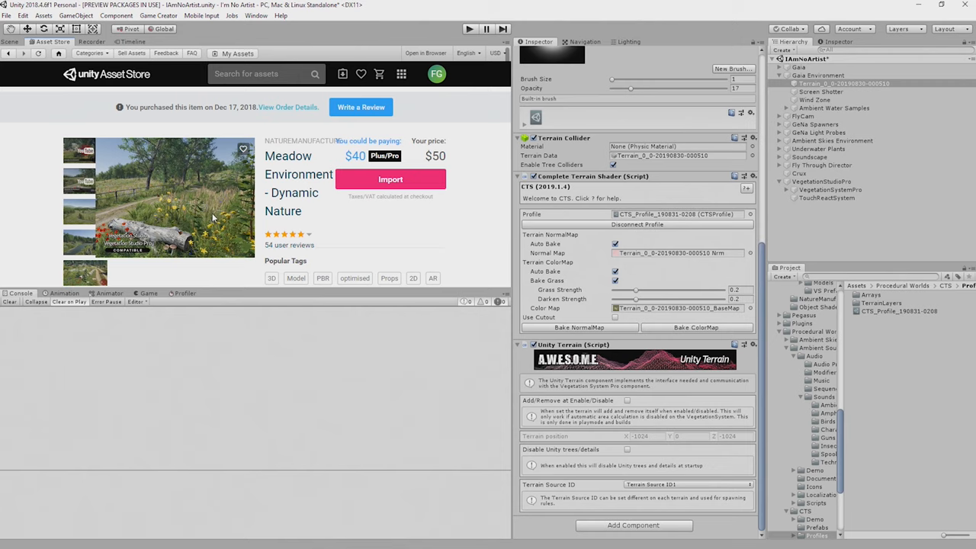
mouse_move(183, 226)
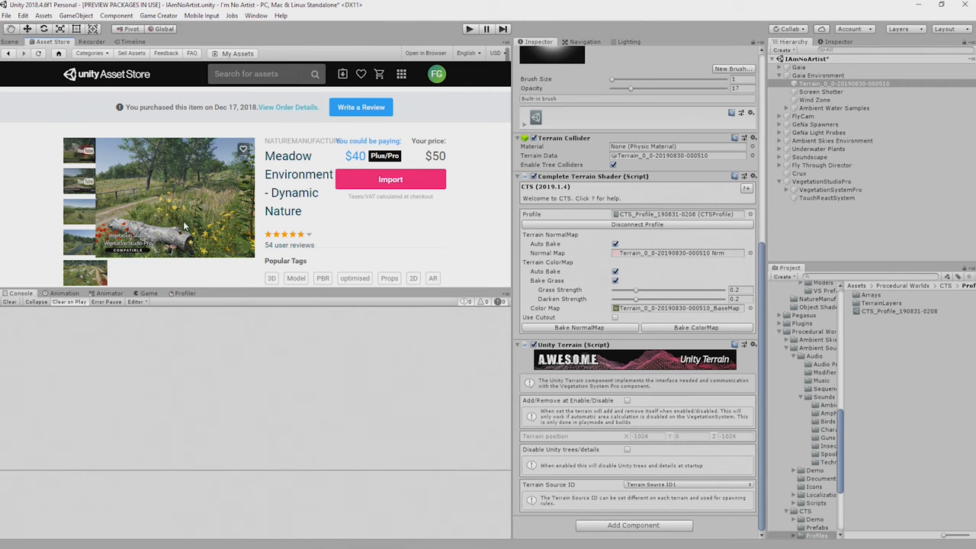
mouse_move(197, 207)
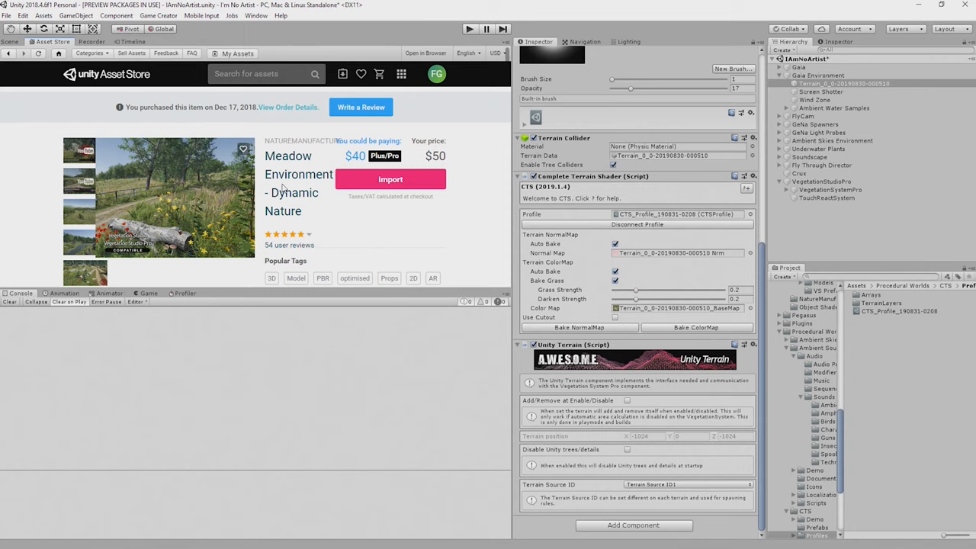
mouse_move(288, 216)
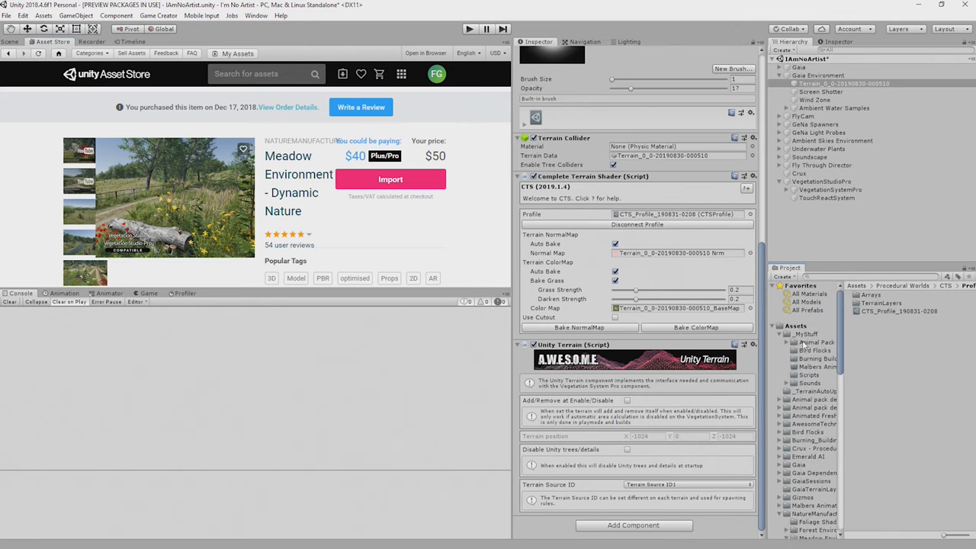
Create a Vegetation Package asset in the VSP folder named 'Grass Lowland'
right_click(807, 333)
type("VSP")
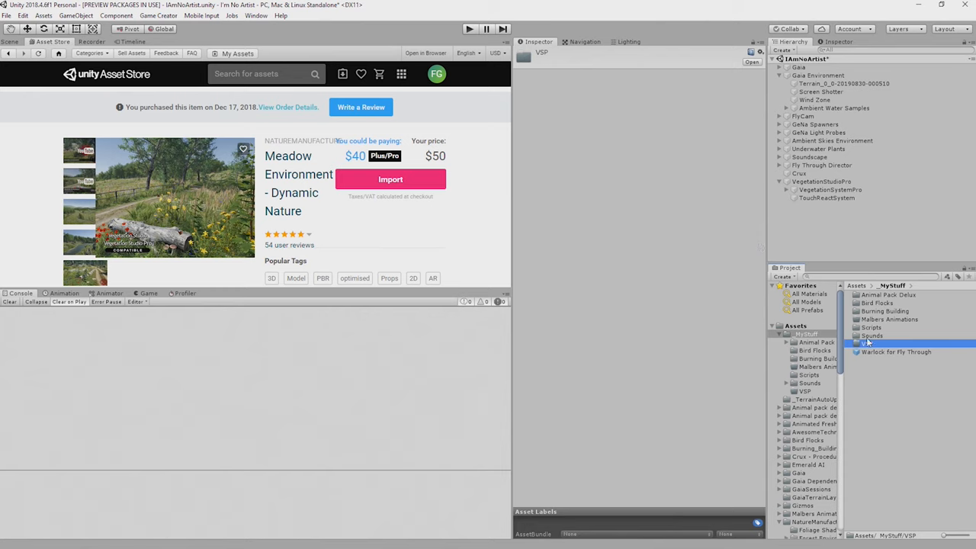
right_click(866, 348)
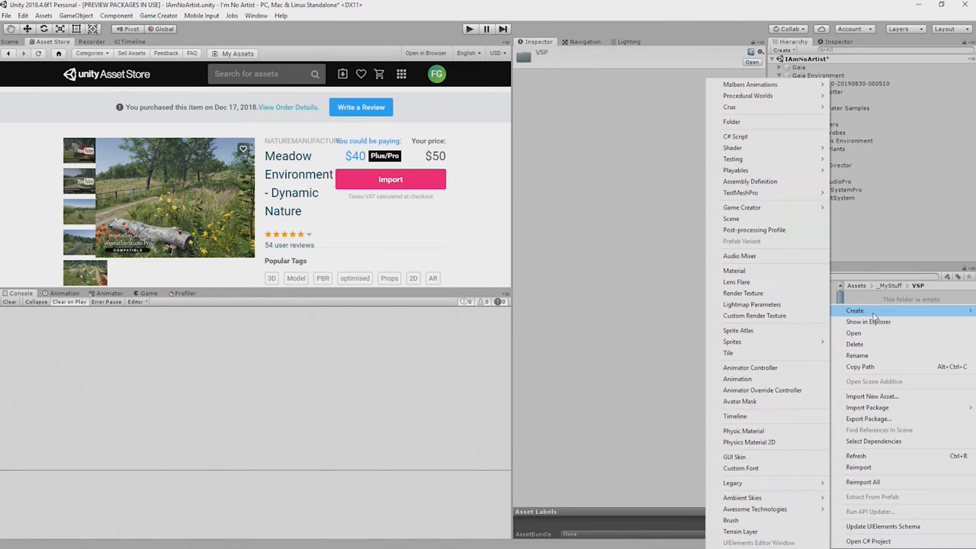
mouse_move(772, 511)
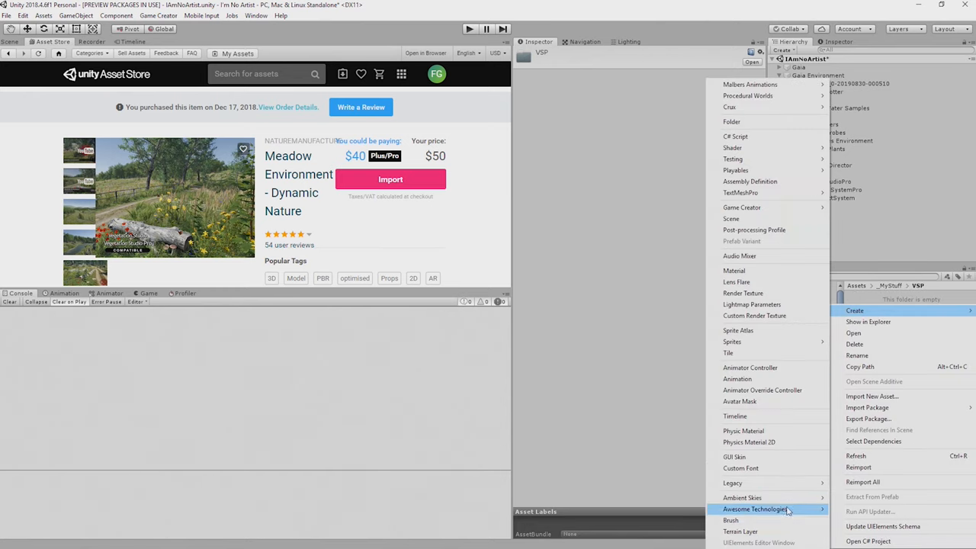
mouse_move(781, 517)
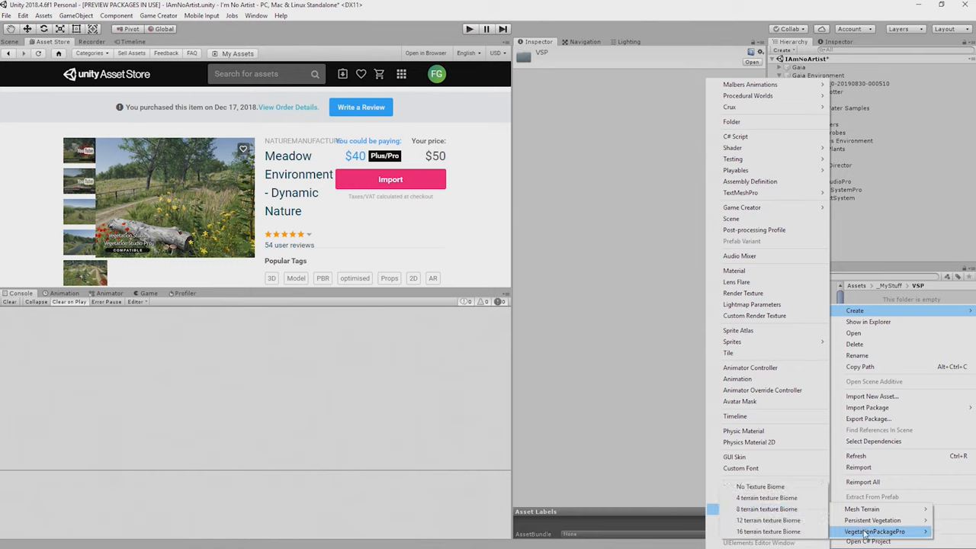
mouse_move(757, 485)
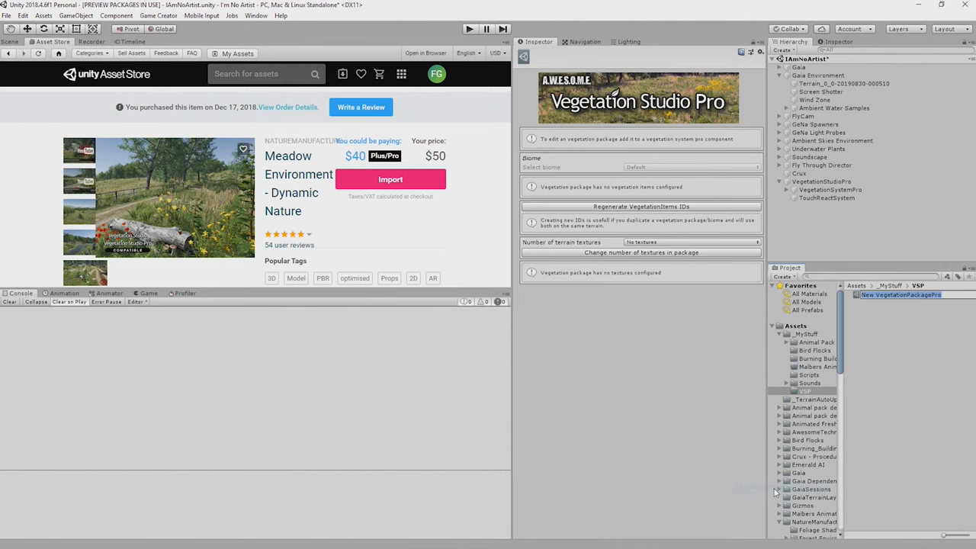
type("Grass")
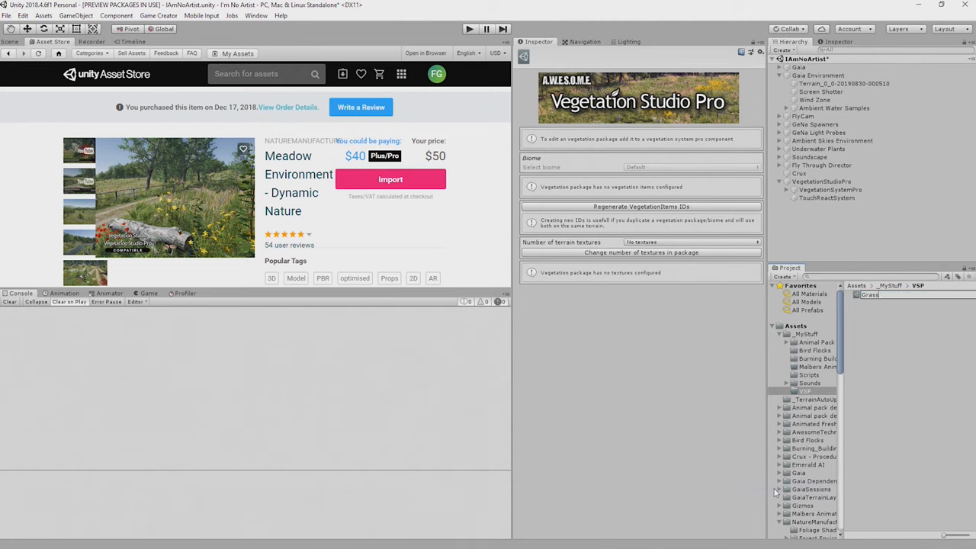
type("Lowland")
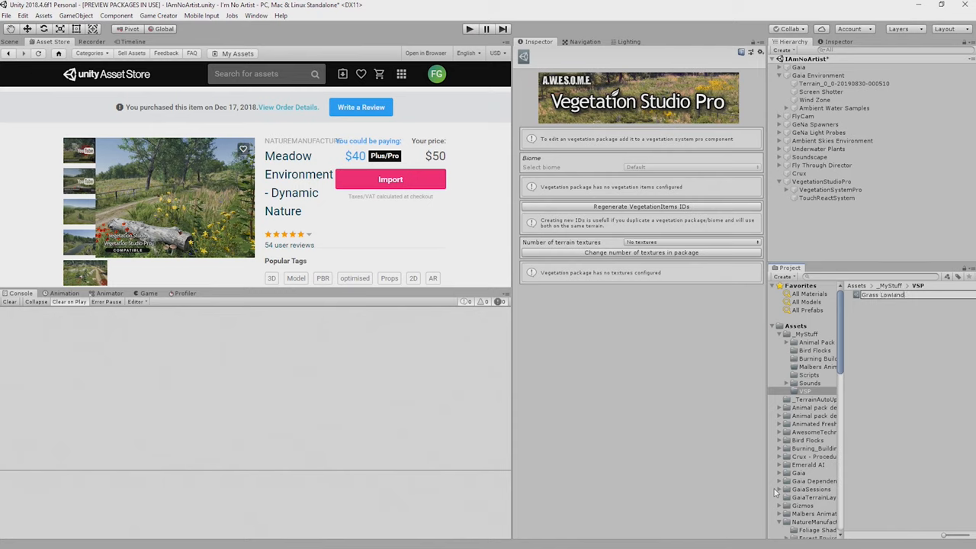
left_click(884, 293)
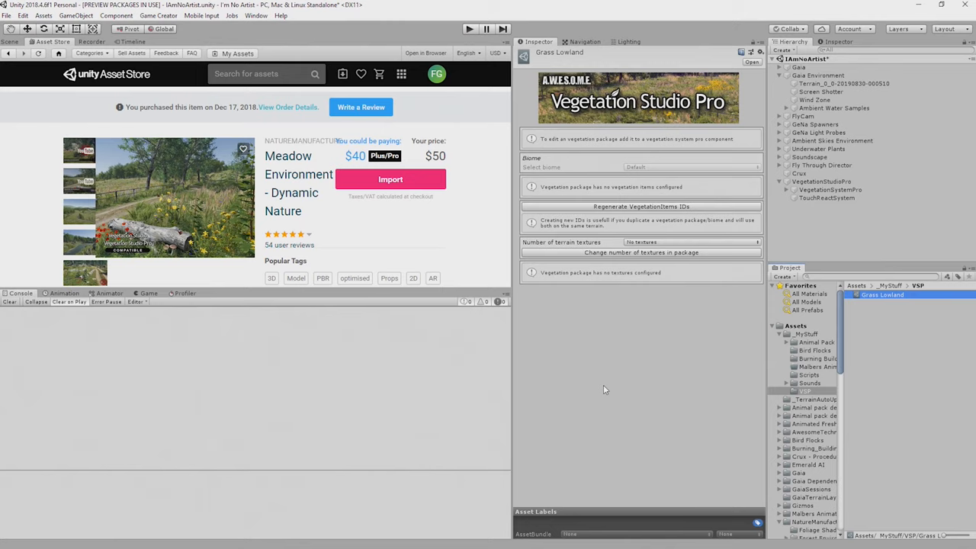
mouse_move(647, 358)
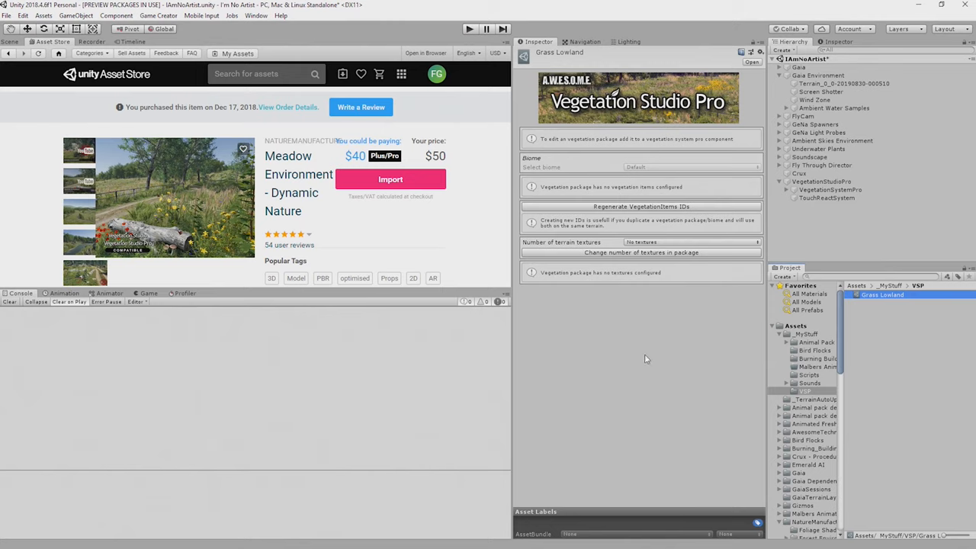
mouse_move(645, 363)
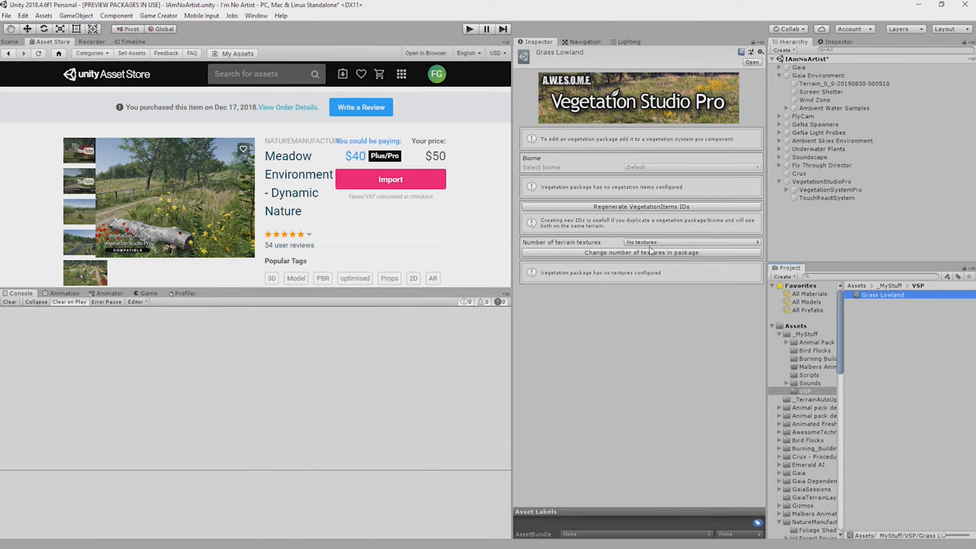
mouse_move(676, 241)
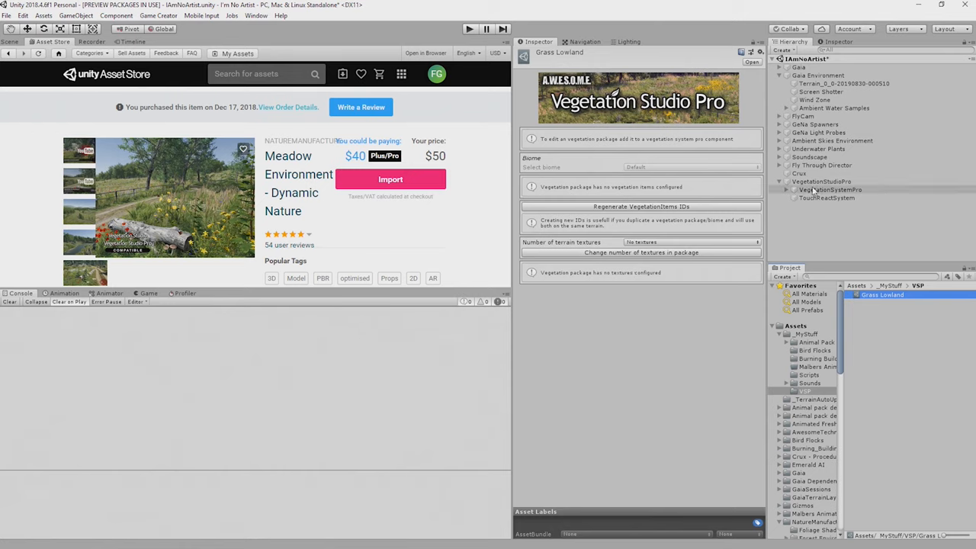
Assign the Grass Lowland package to VegetationSystemPro and name its biome 'Grass Lowlands'
left_click(830, 189)
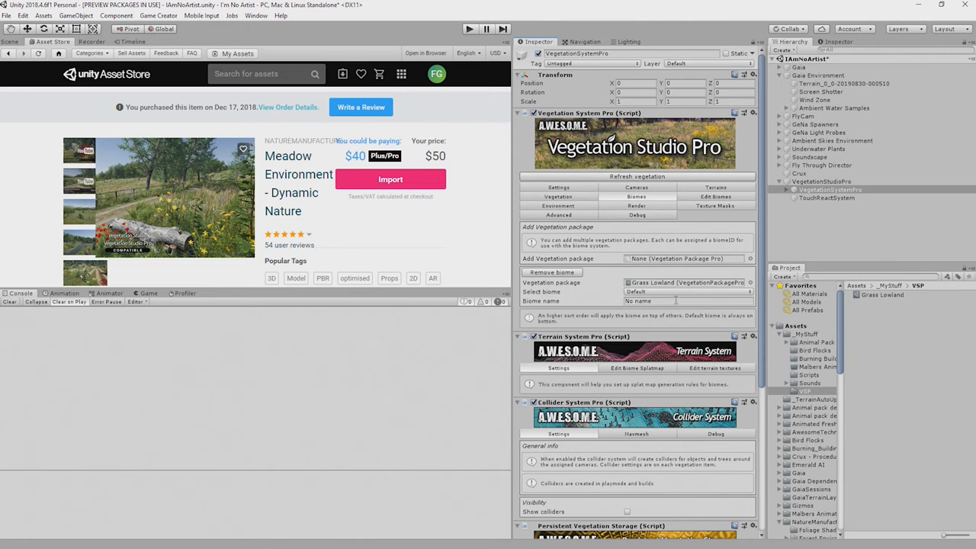
left_click(671, 300)
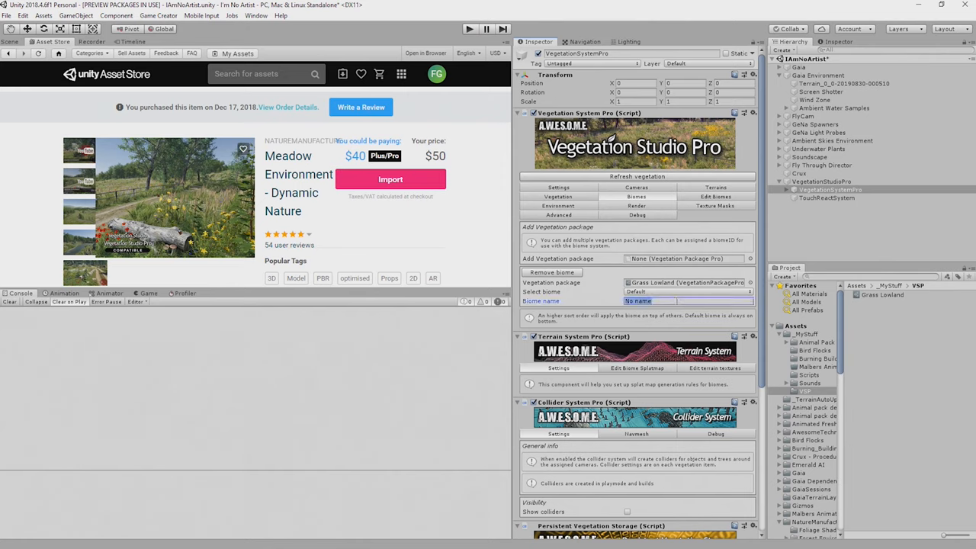
type("Grass nLowlands")
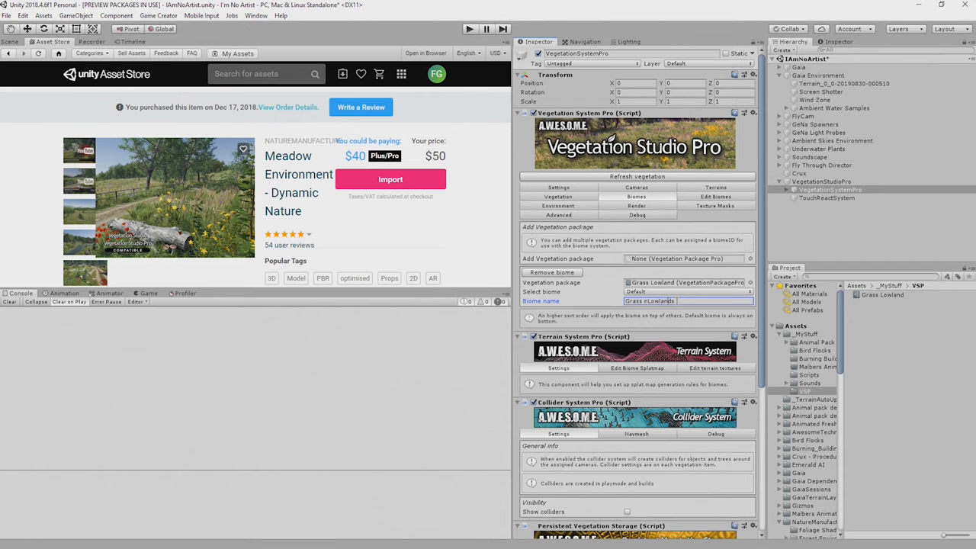
type("Grass Lowlands")
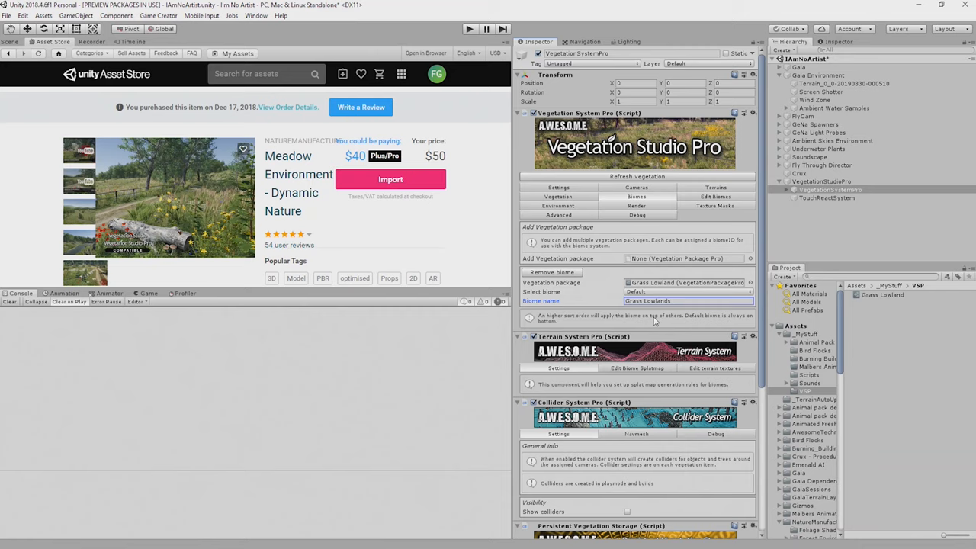
mouse_move(643, 384)
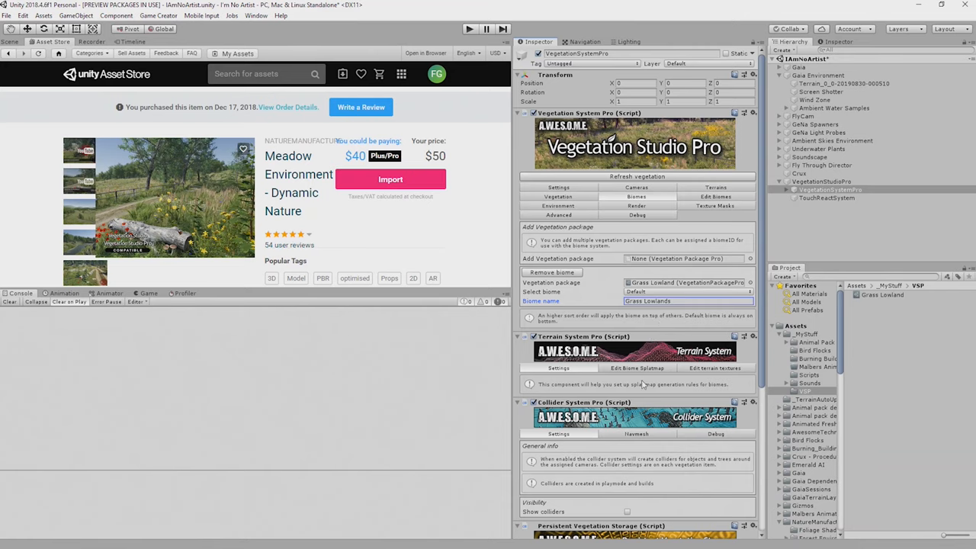
mouse_move(625, 349)
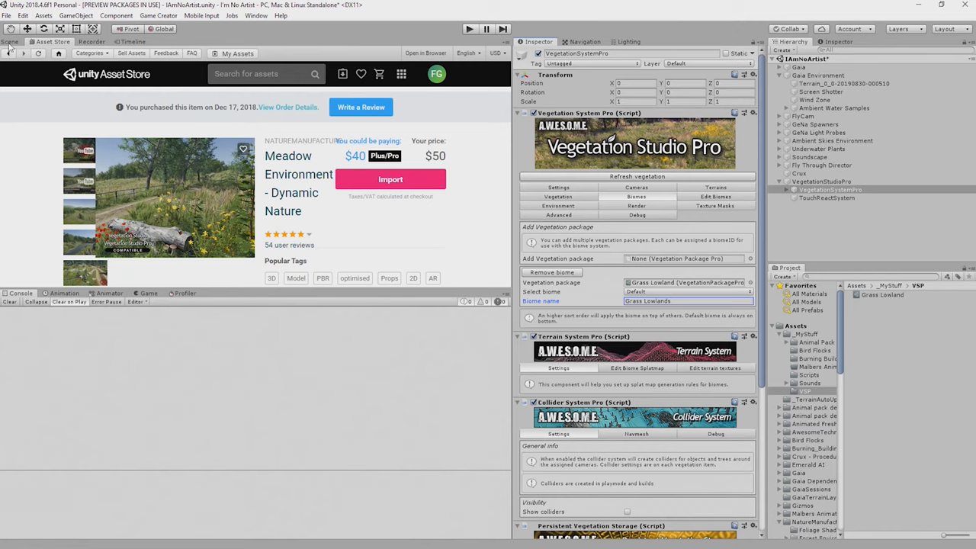
left_click(15, 44)
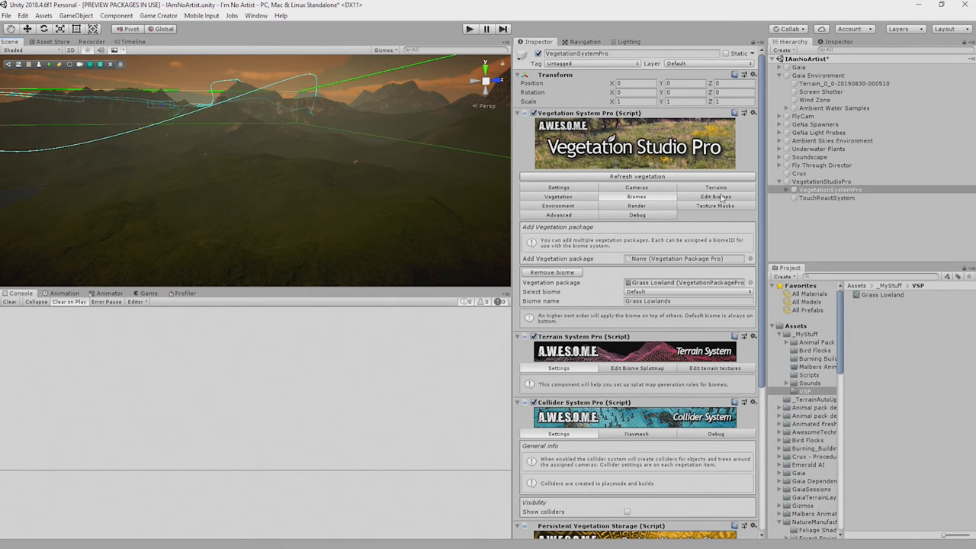
Open Edit Biomes and browse to Meadow Environment > Models > Prefabs Grass
left_click(715, 195)
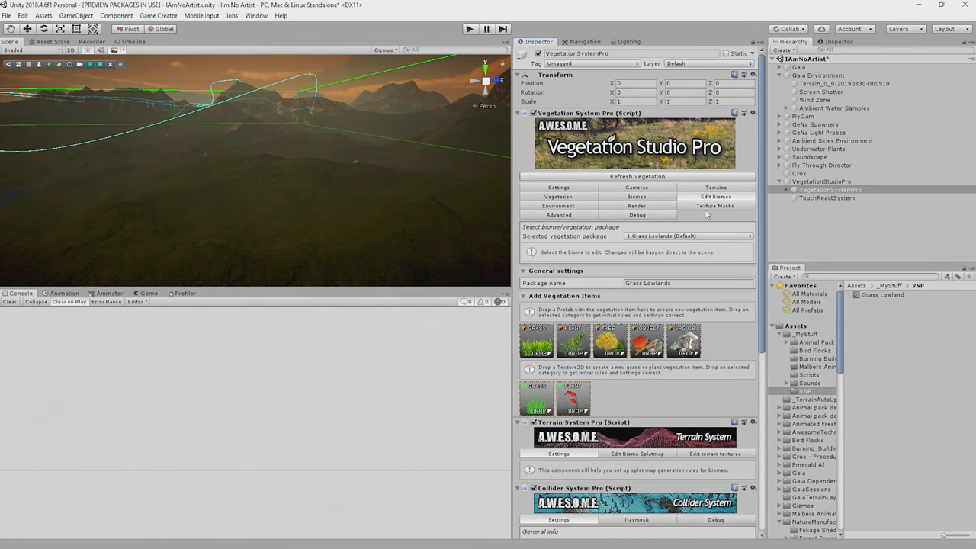
mouse_move(639, 237)
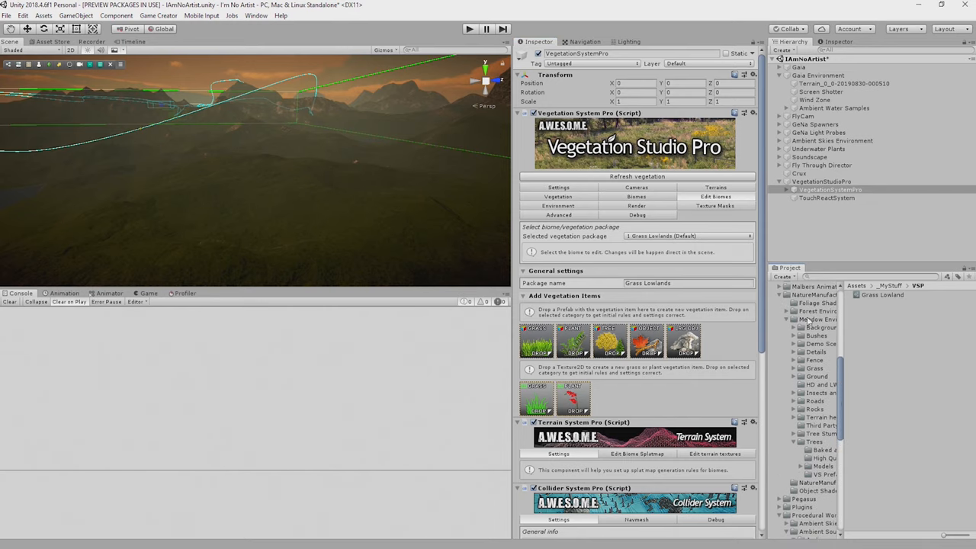
left_click(814, 319)
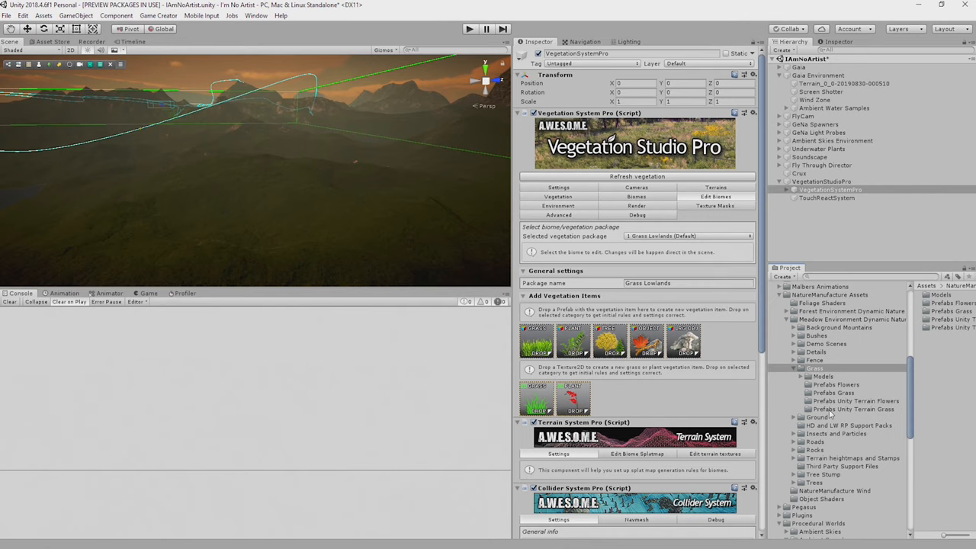
left_click(834, 394)
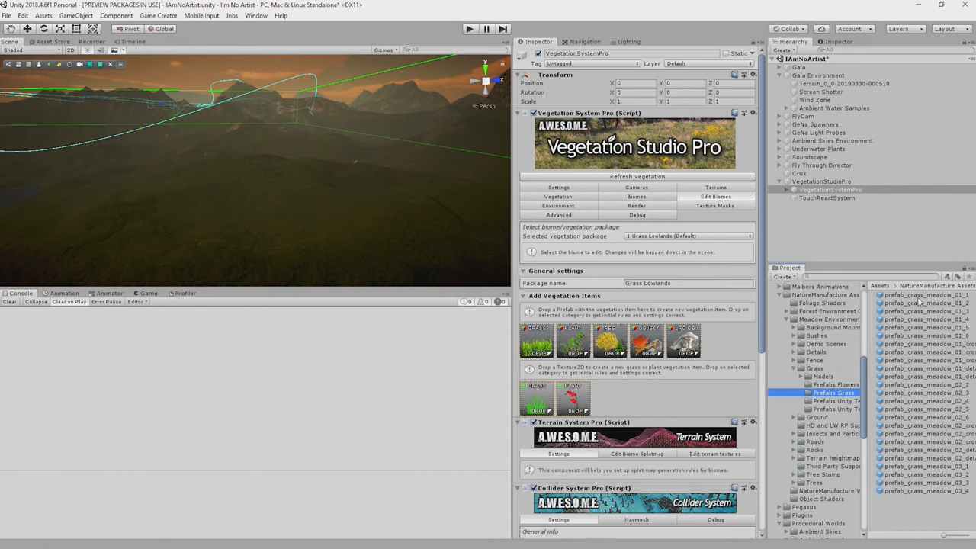
Preview the meadow grass prefabs 01_4, 02_4, crossed variant, 03_1 and 03_2
left_click(922, 311)
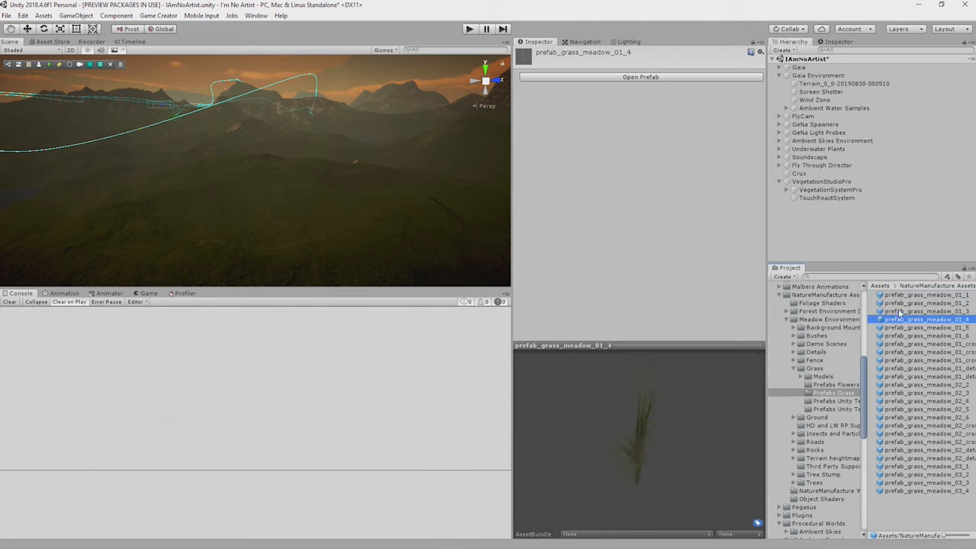
left_click(927, 368)
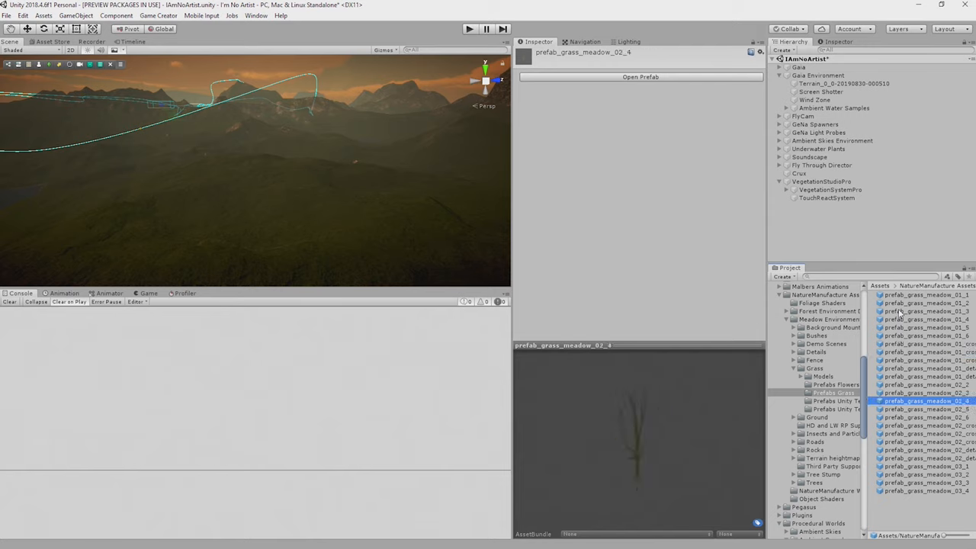
left_click(923, 457)
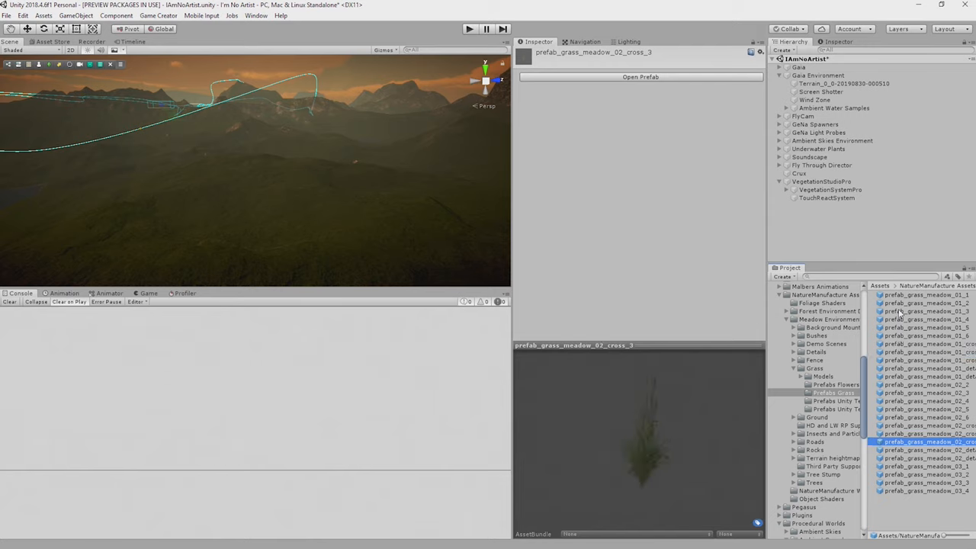
left_click(912, 470)
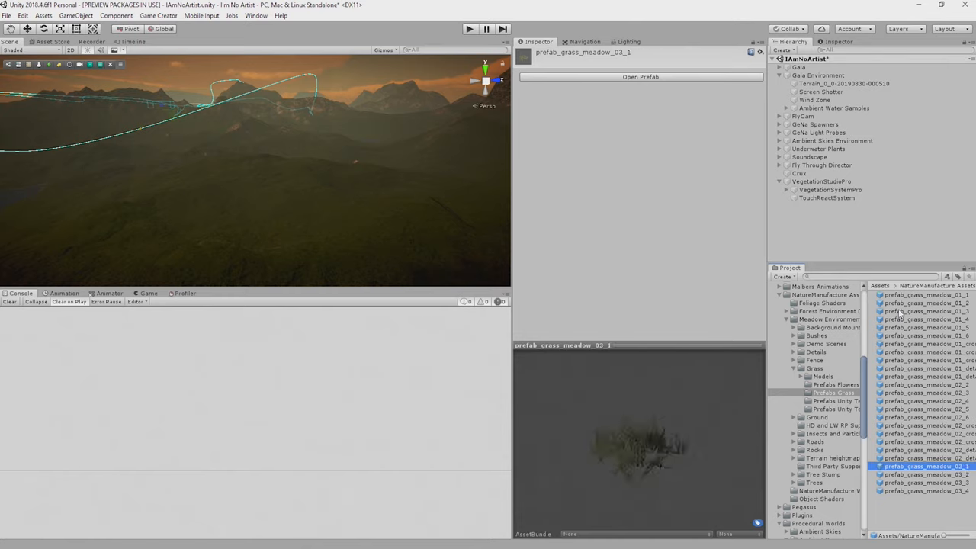
left_click(918, 497)
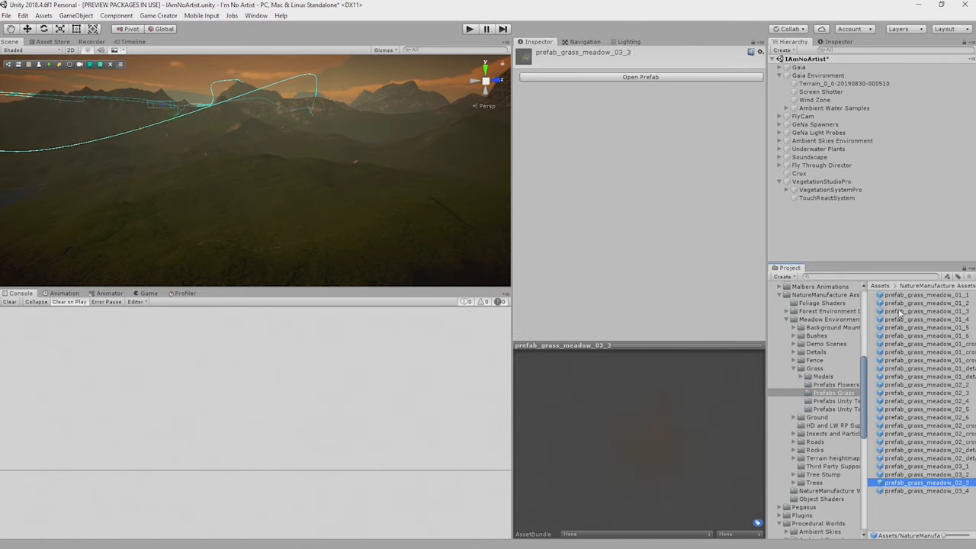
left_click(911, 479)
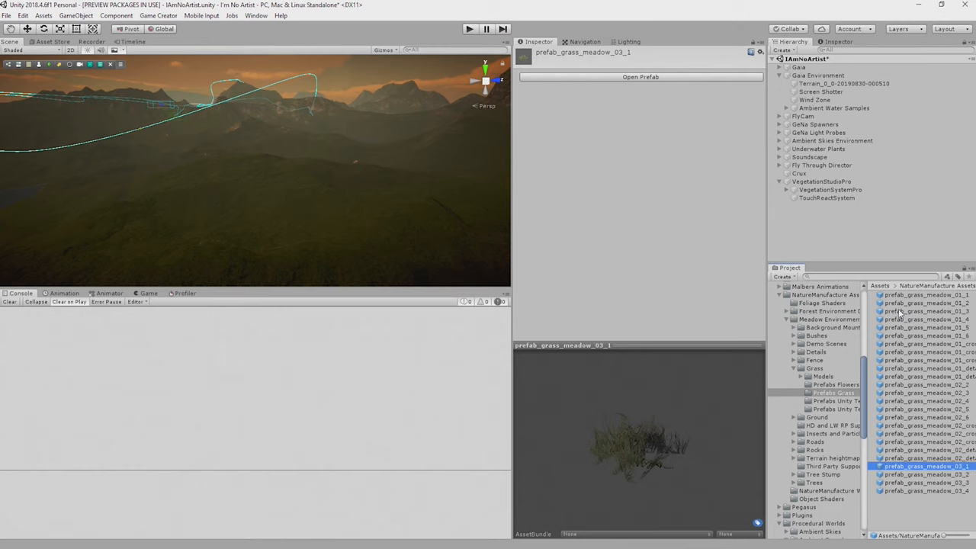
left_click(832, 401)
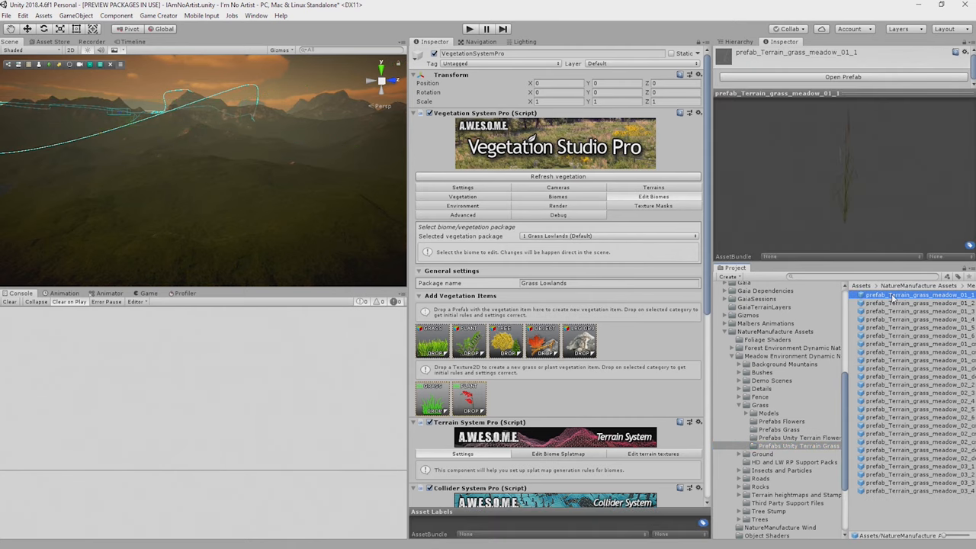
Preview terrain meadow grasses 01_2, 03_4 and 03_1 and add prefab_Terrain_grass_meadow_03_1 as a Grass item
left_click(915, 305)
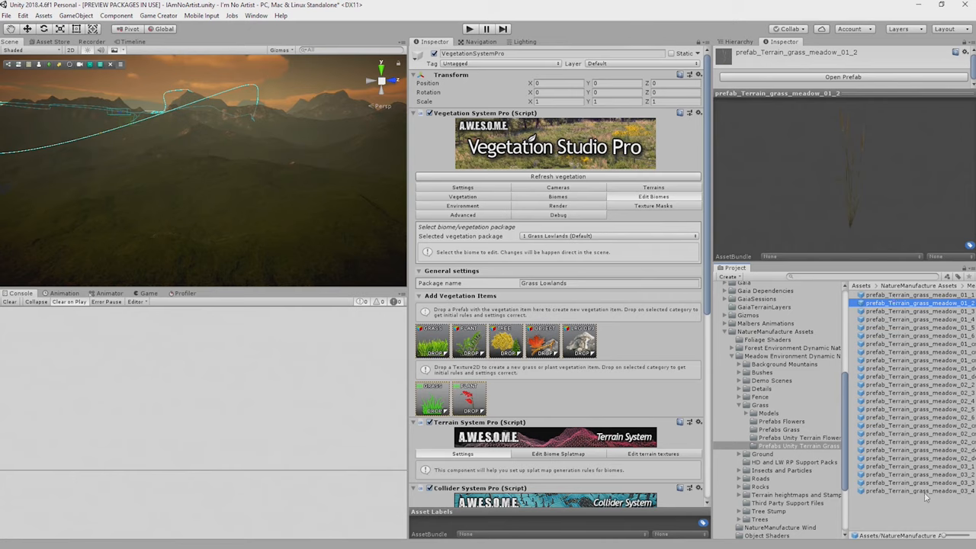
left_click(899, 462)
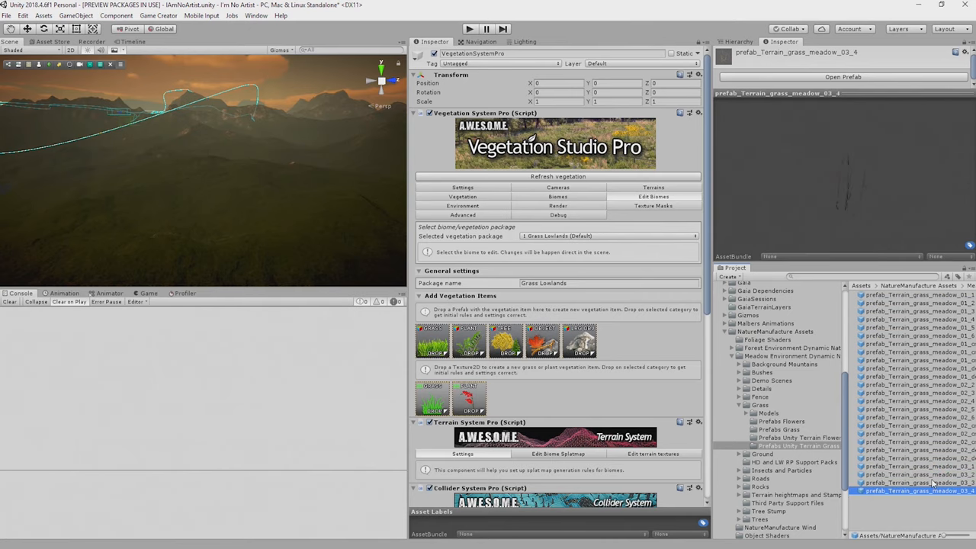
left_click(915, 482)
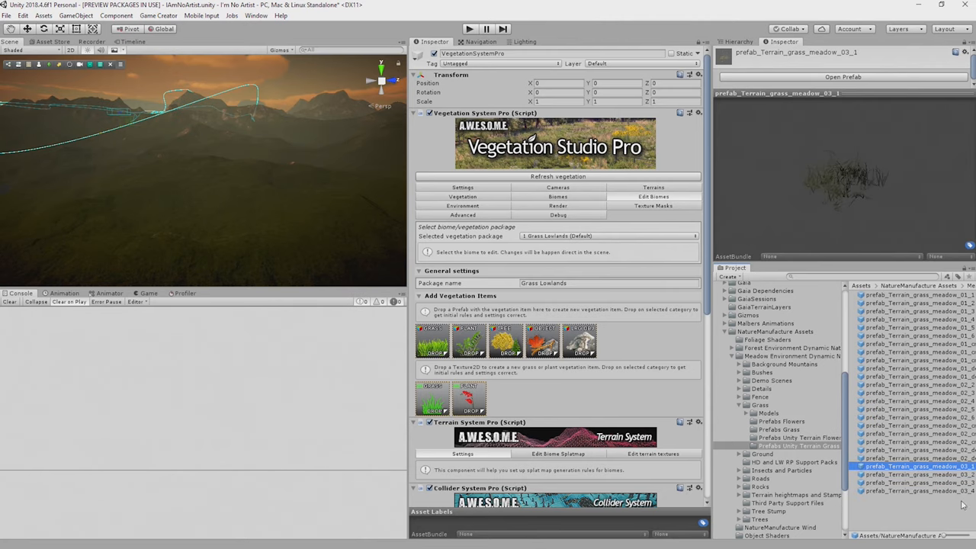
mouse_move(960, 506)
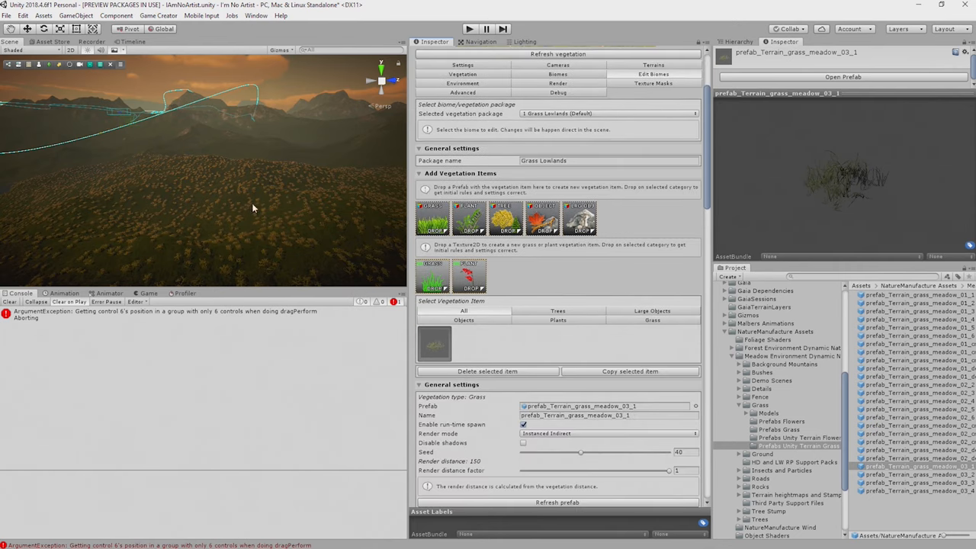
scroll("down", 3)
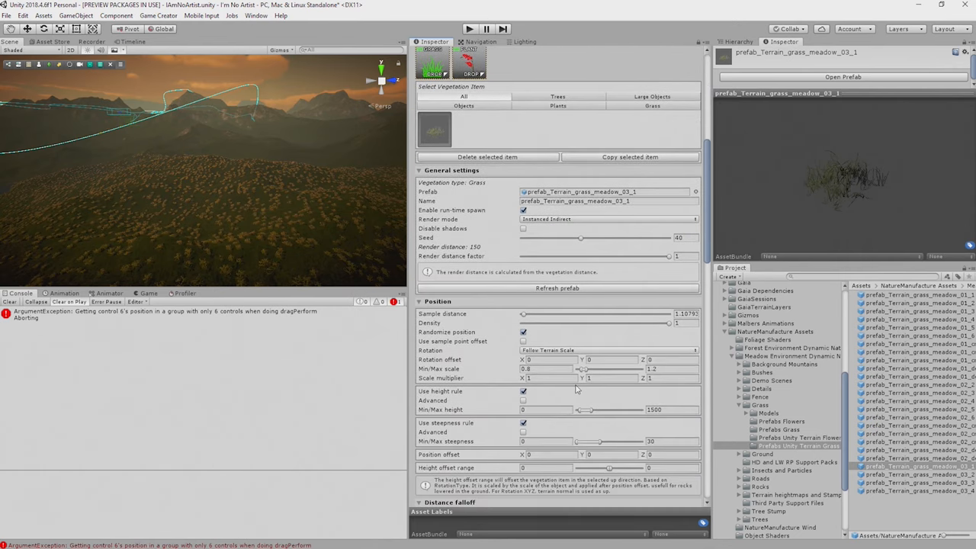
Set the grass item's Healthy color tint to a light green
scroll("down", 3)
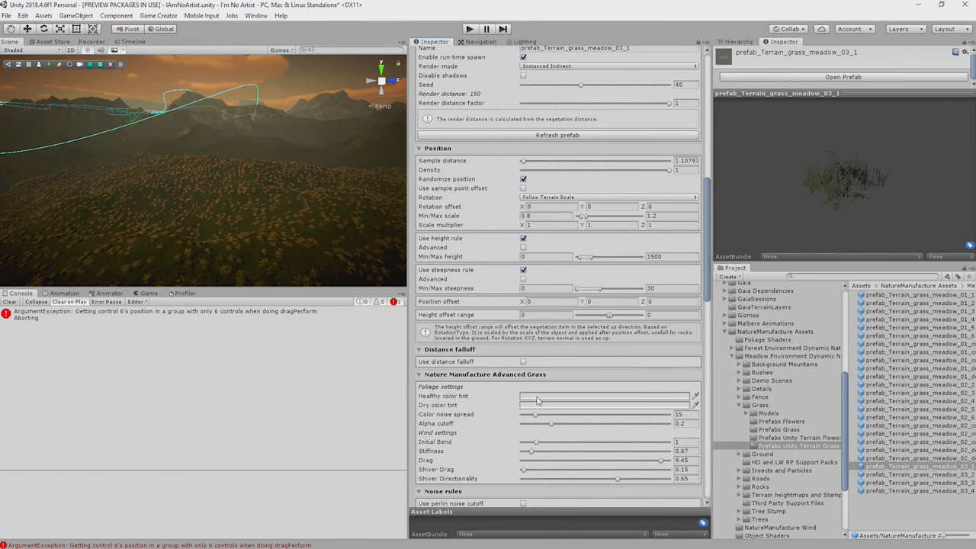
left_click(604, 397)
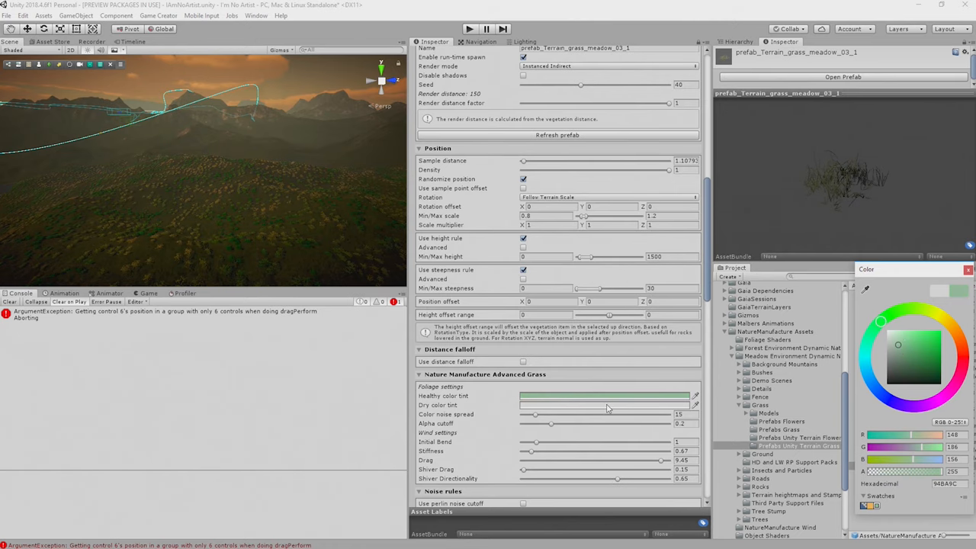
left_click(878, 327)
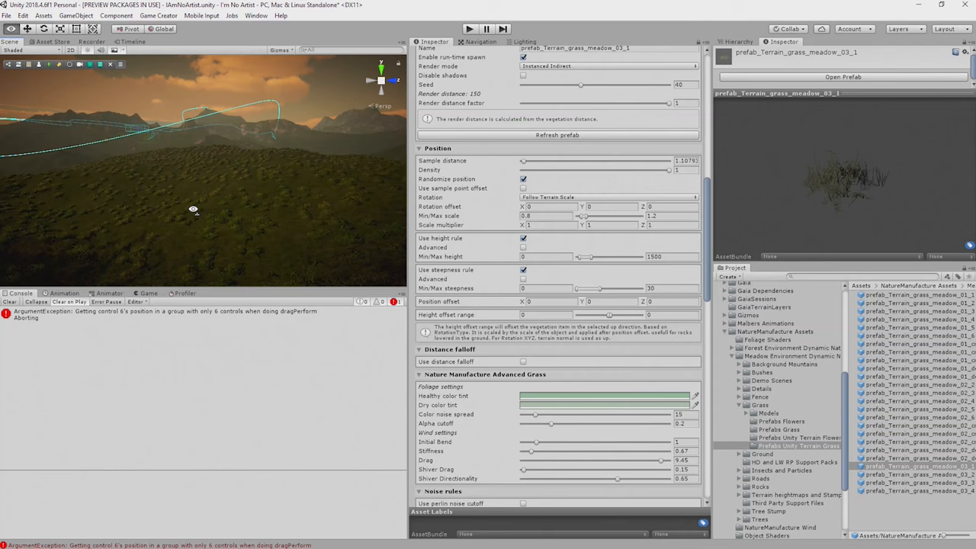
mouse_move(131, 207)
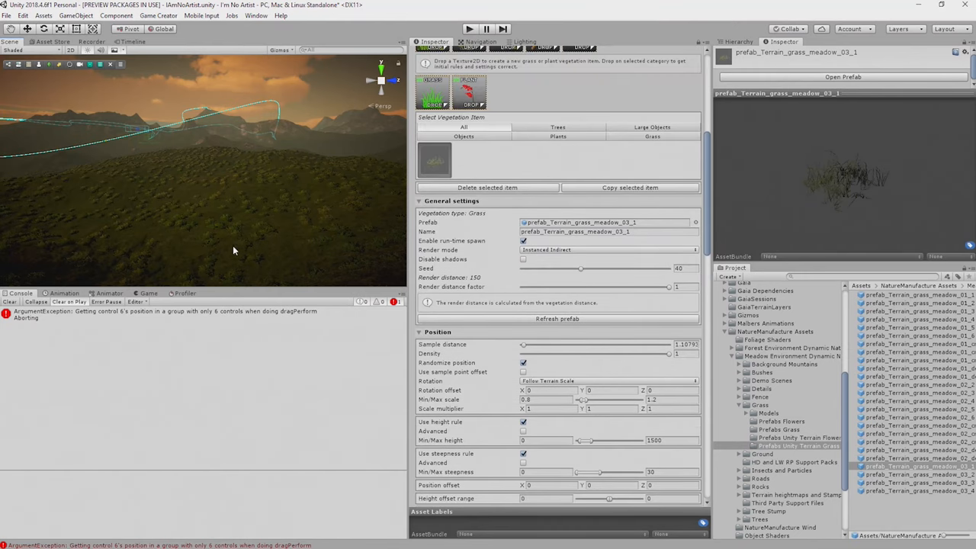
mouse_move(183, 220)
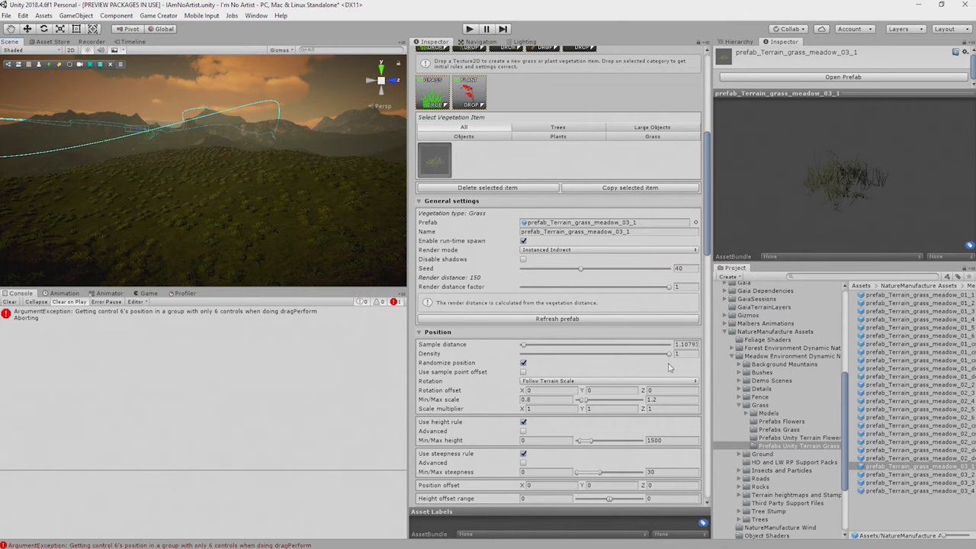
Adjust the meadow_03_1 grass Density and Sample distance sliders to new values
left_click_drag(674, 354, 602, 354)
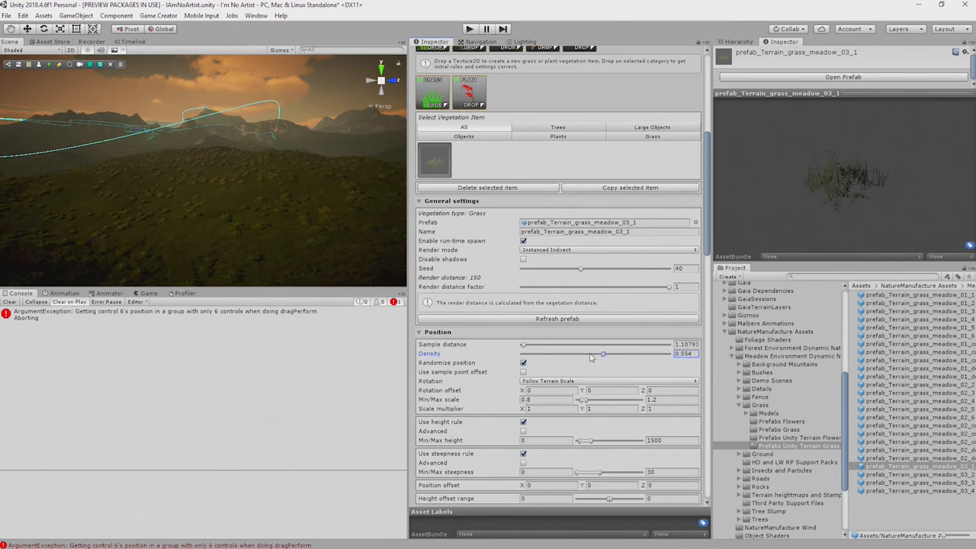
left_click_drag(602, 353, 668, 354)
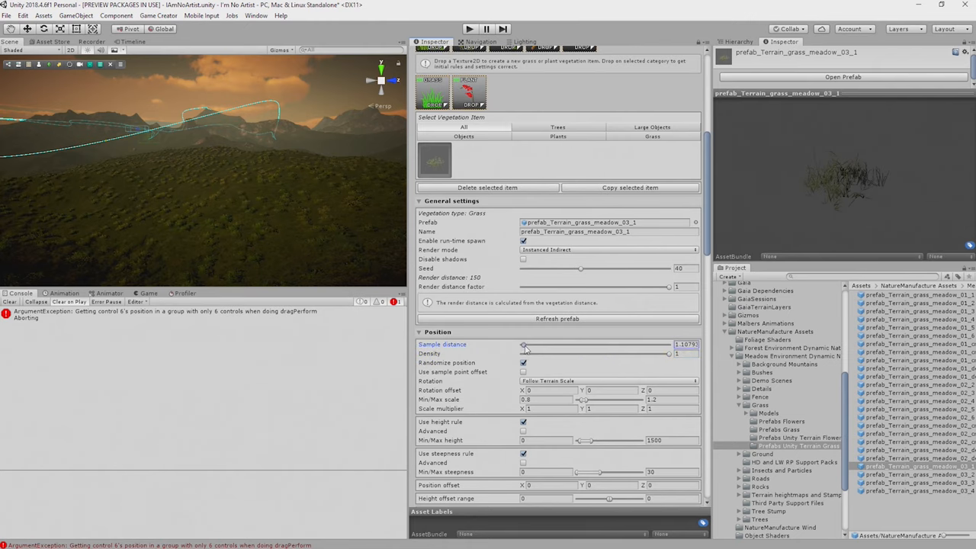
left_click_drag(525, 345, 541, 345)
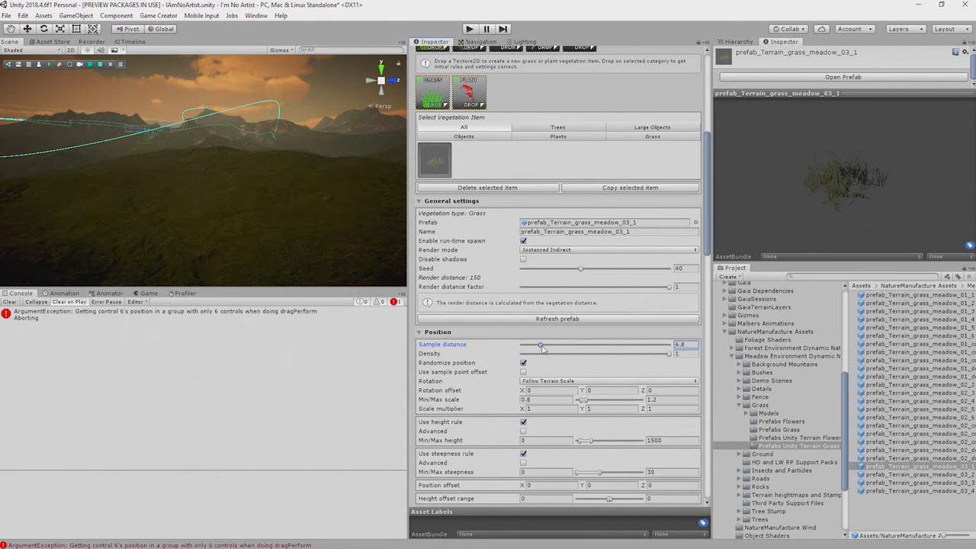
left_click_drag(541, 344, 516, 344)
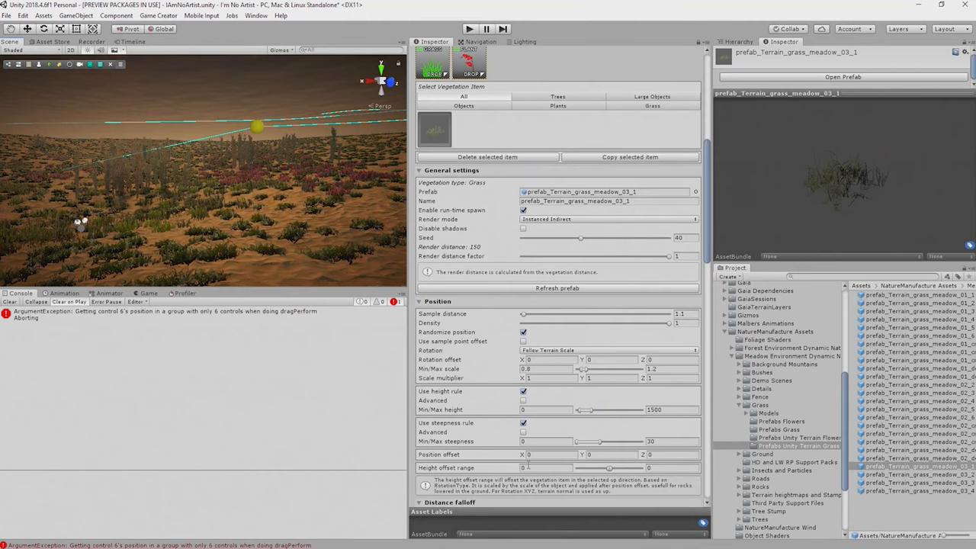
Return to the Grass Lowlands package overview listing its vegetation items
left_click(546, 409)
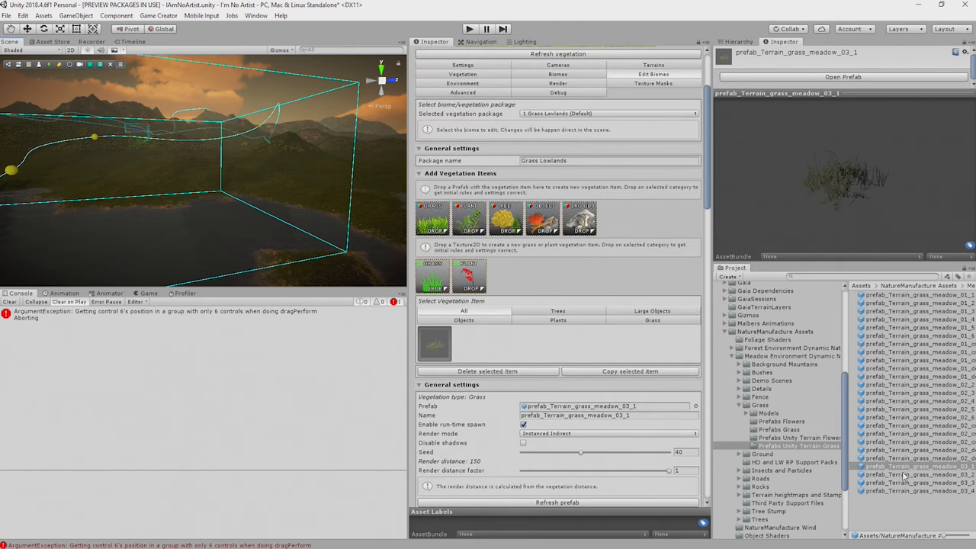
Recolour the meadow_03_2 grass item's healthy tint to a light green in the colour picker
left_click(915, 490)
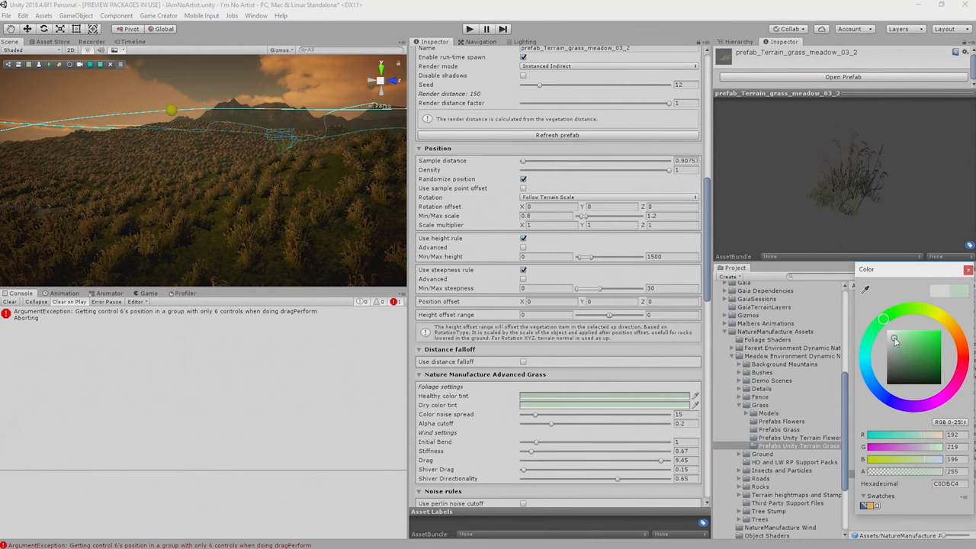
left_click(884, 344)
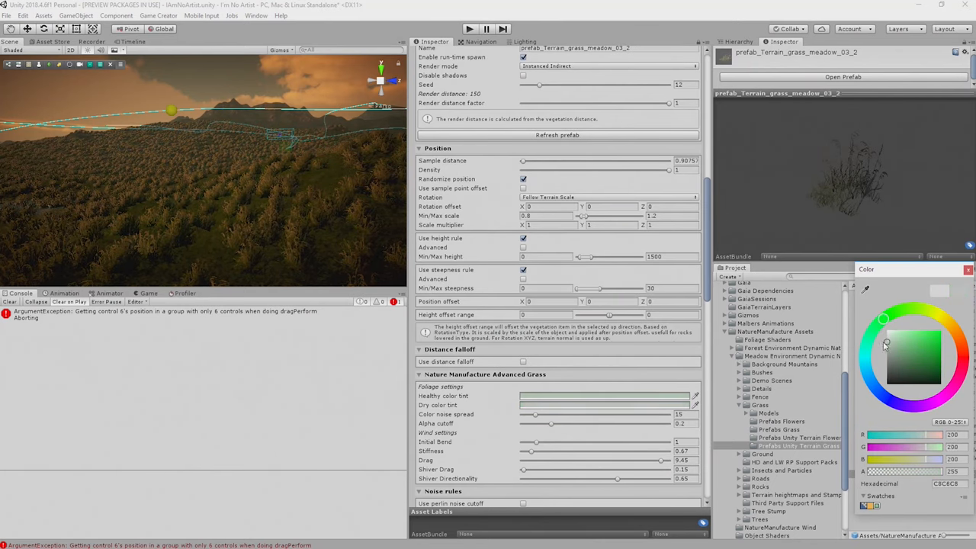
left_click(898, 345)
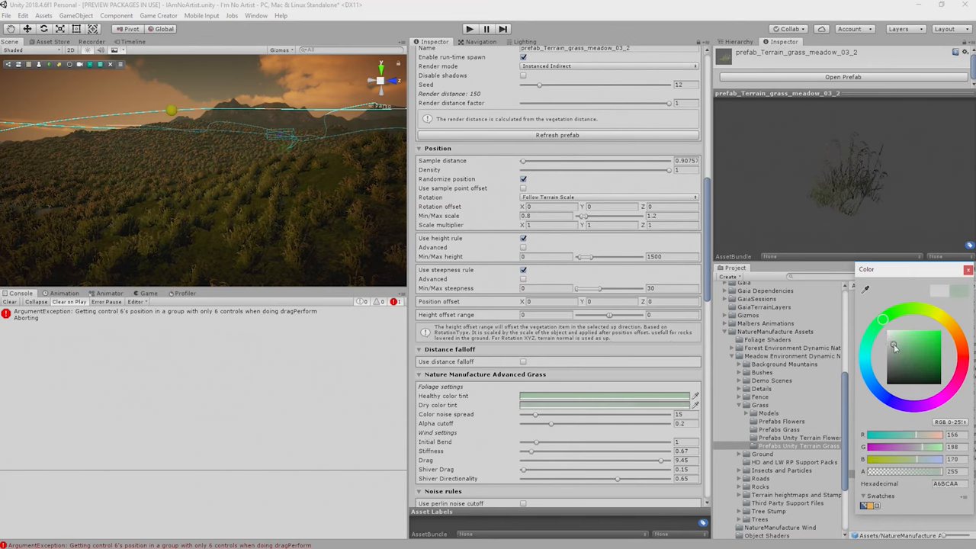
left_click_drag(893, 348, 913, 341)
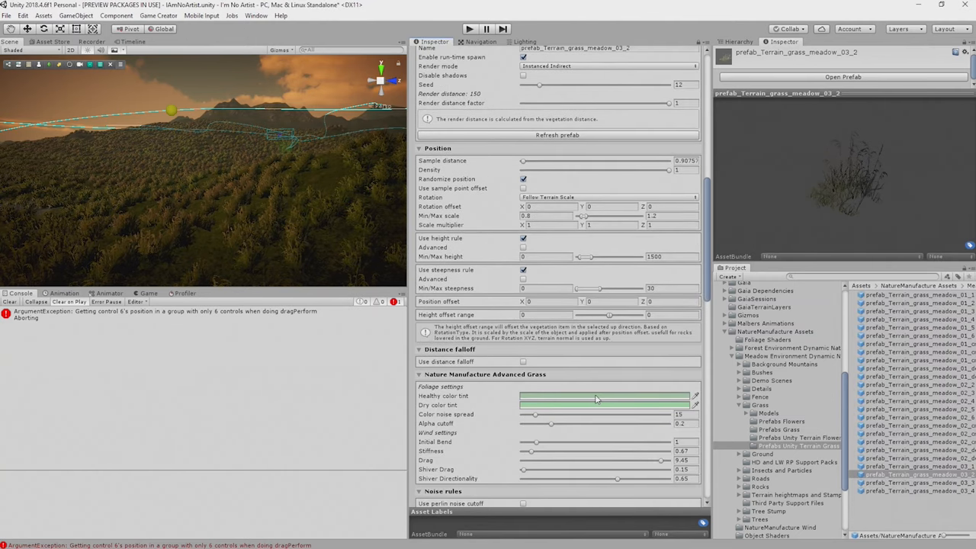
left_click(610, 396)
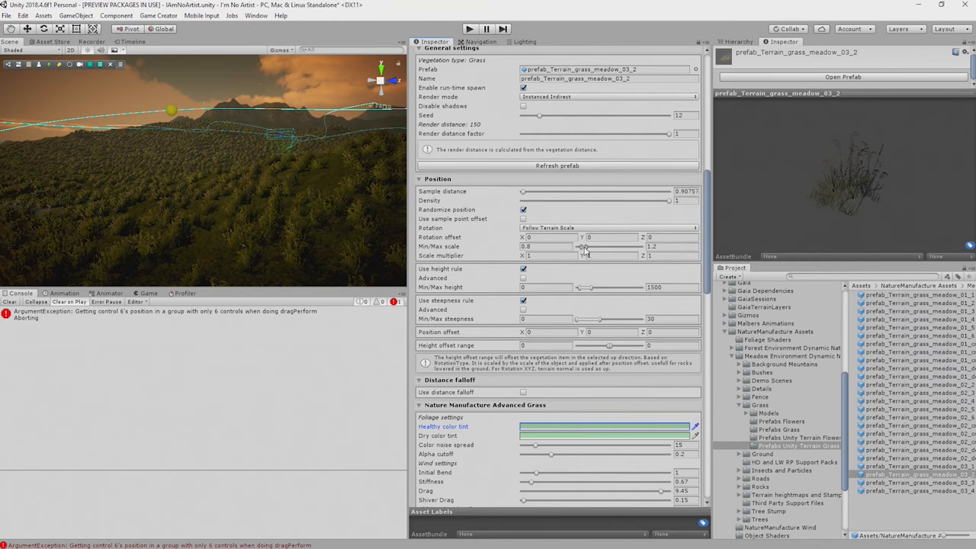
Set the meadow_03_2 grass Min/Max scale range to about 0.71–1.12
left_click_drag(582, 246, 587, 246)
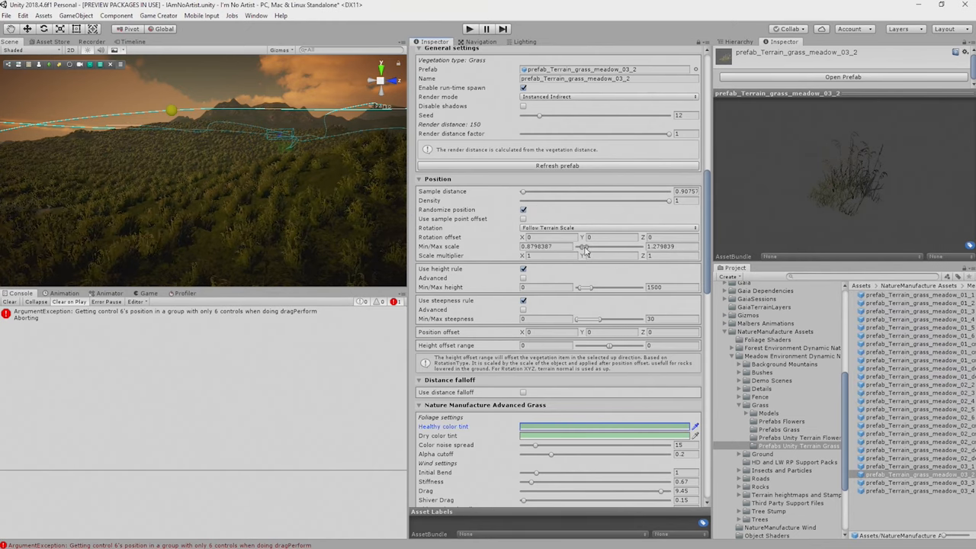
left_click_drag(579, 247, 598, 247)
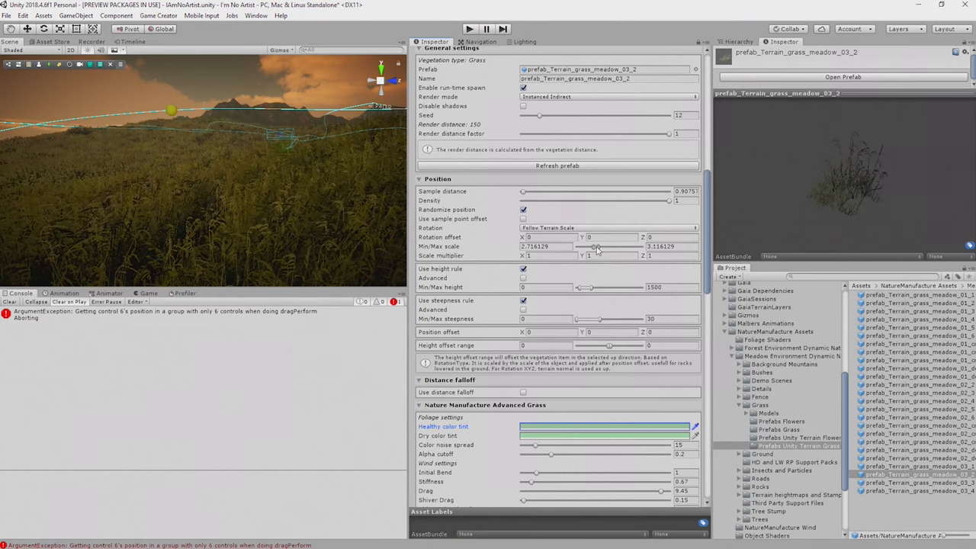
left_click_drag(597, 247, 589, 247)
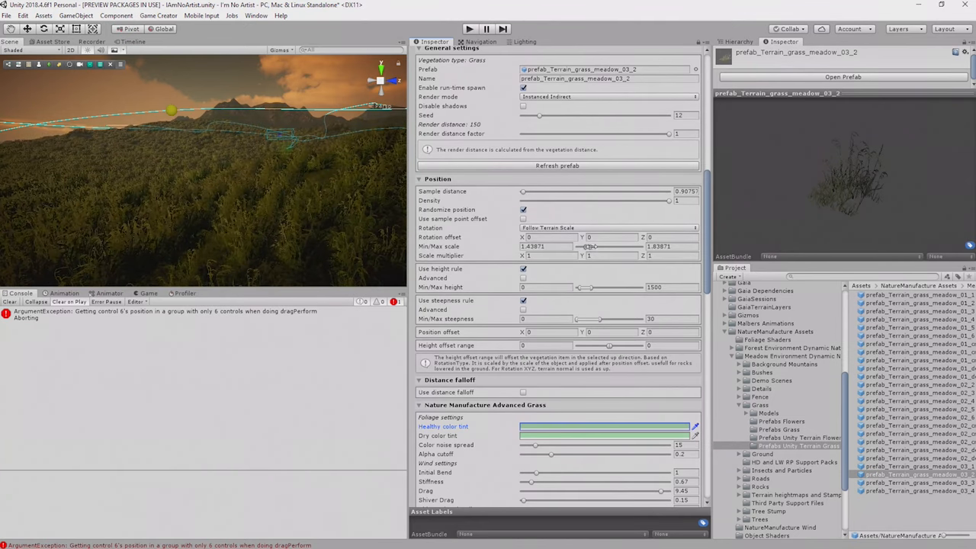
left_click_drag(602, 245, 583, 245)
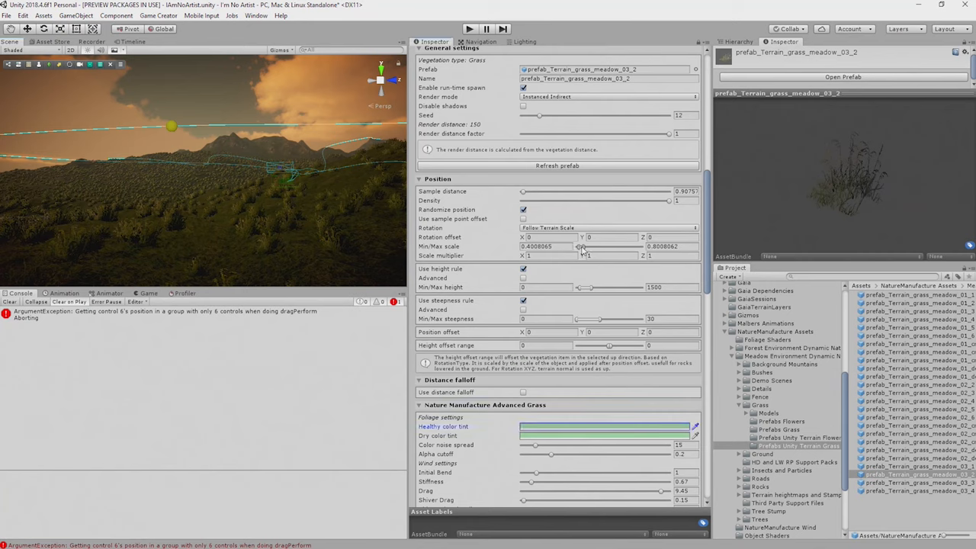
left_click_drag(580, 247, 582, 247)
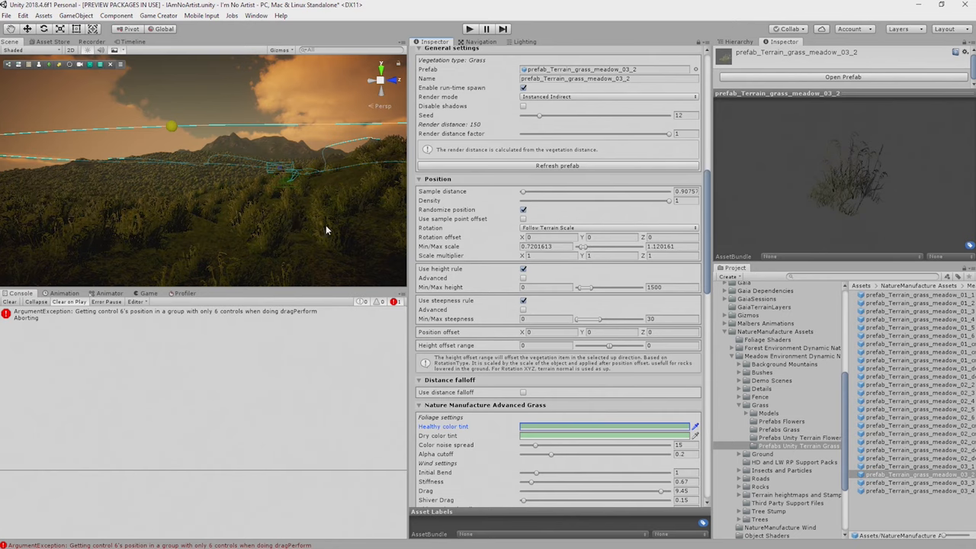
Lower the meadow_03_2 grass density to about 0.353 and tweak the sample distance
left_click_drag(668, 202, 653, 201)
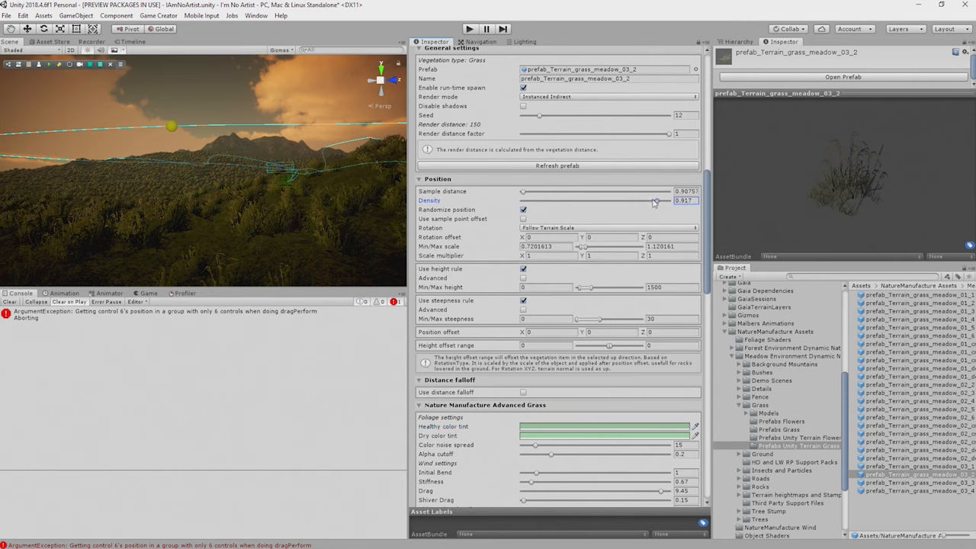
left_click_drag(652, 200, 604, 200)
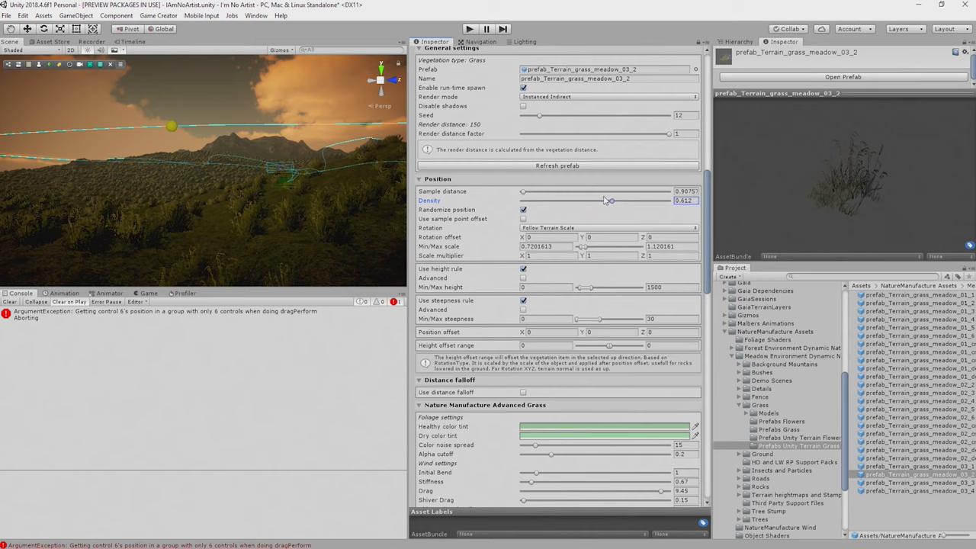
left_click_drag(610, 201, 609, 201)
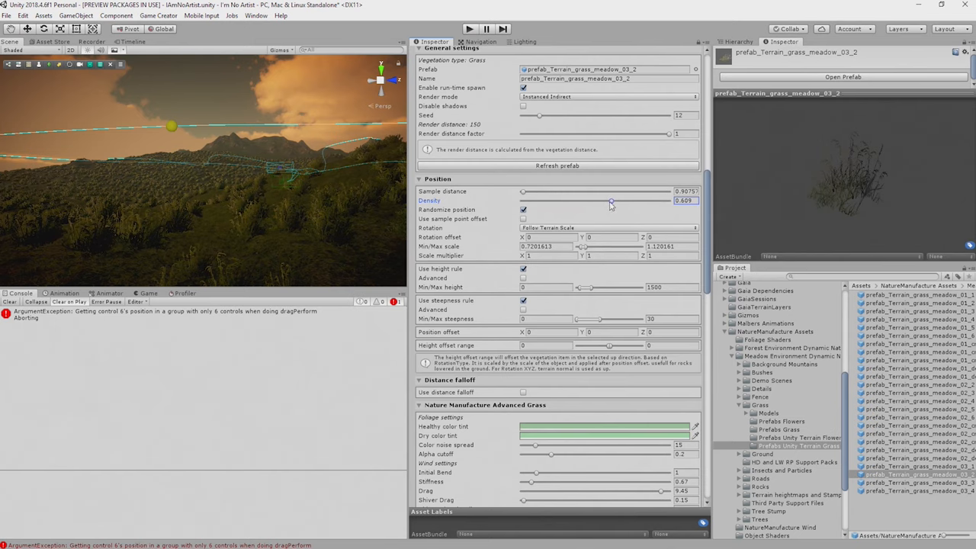
left_click_drag(610, 199, 573, 199)
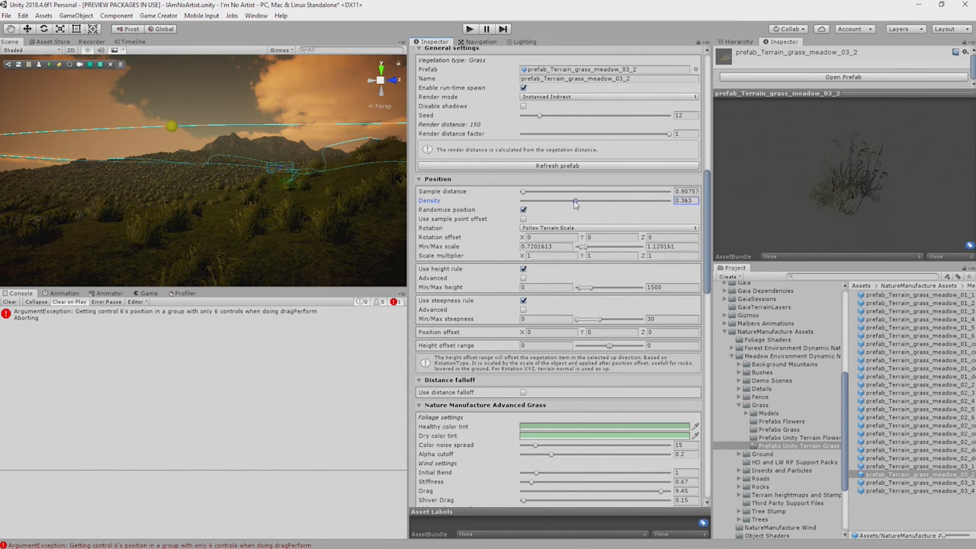
left_click_drag(573, 201, 574, 201)
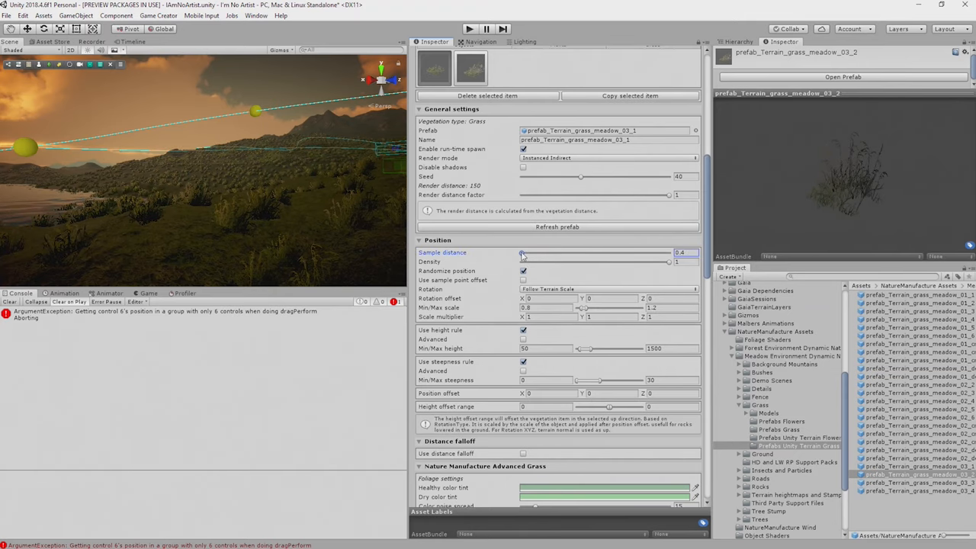
left_click_drag(521, 253, 527, 253)
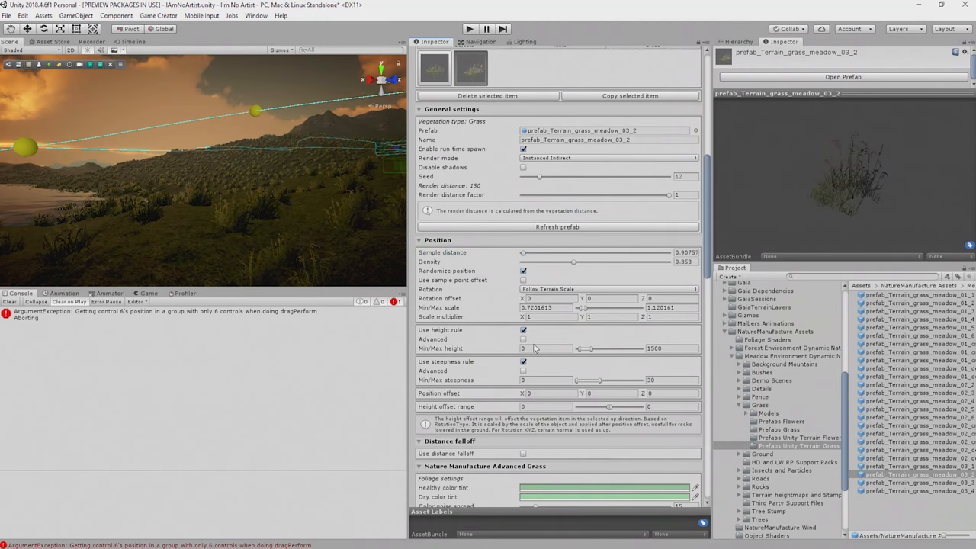
left_click(541, 347)
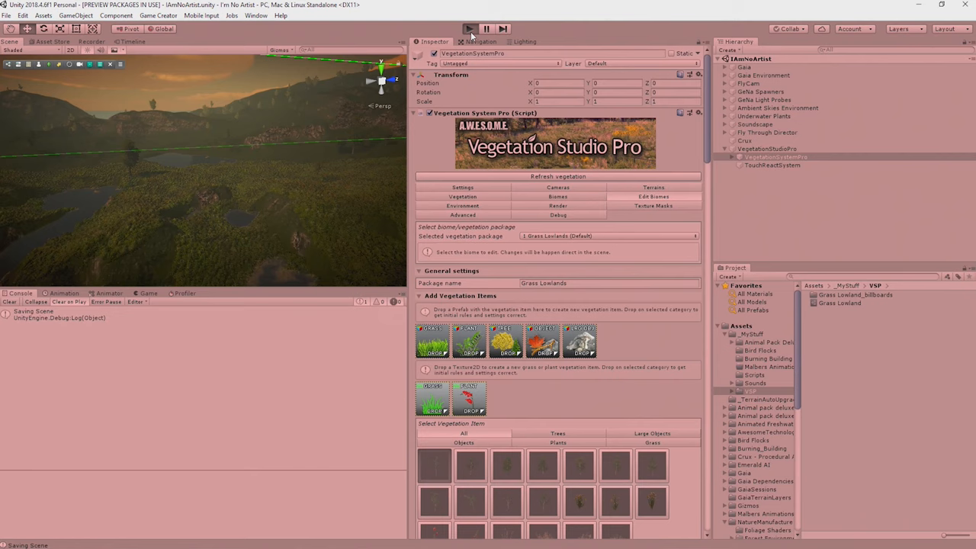
Show the Game view with render Stats while the saved scene runs in play mode
left_click(479, 23)
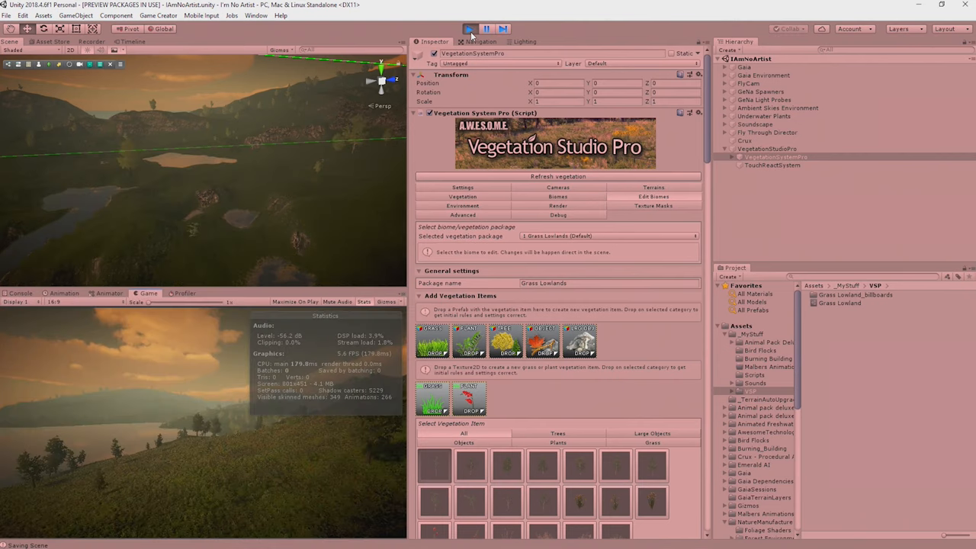